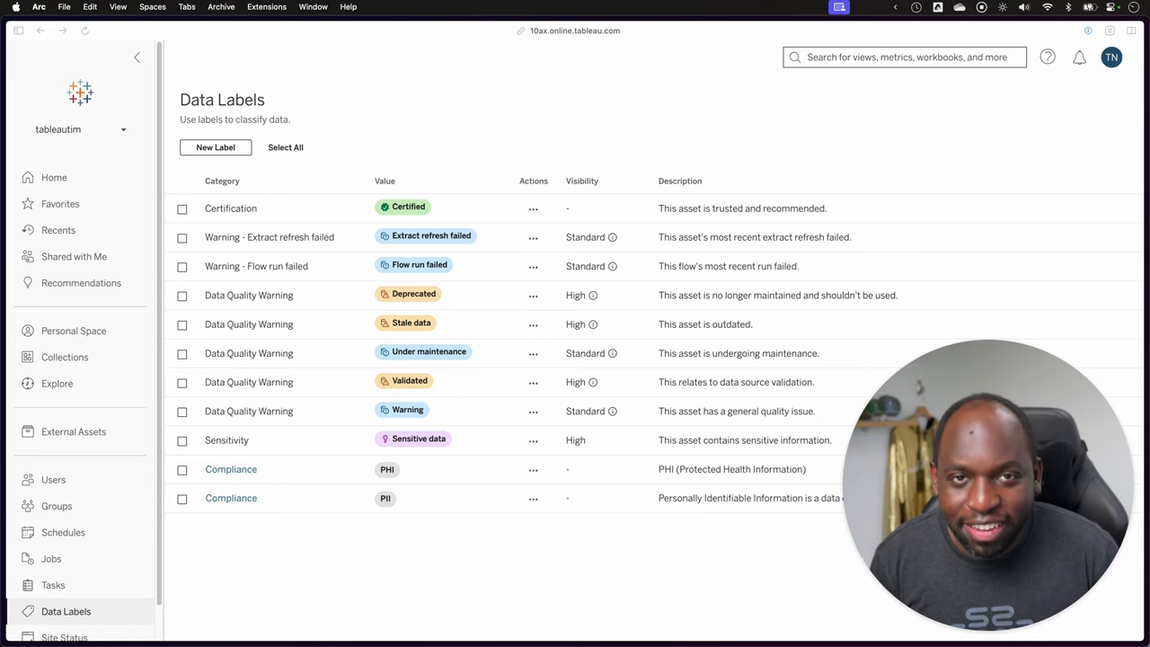
# Go from Home to the Data Labels page and begin a new label.
pyautogui.click(54, 177)
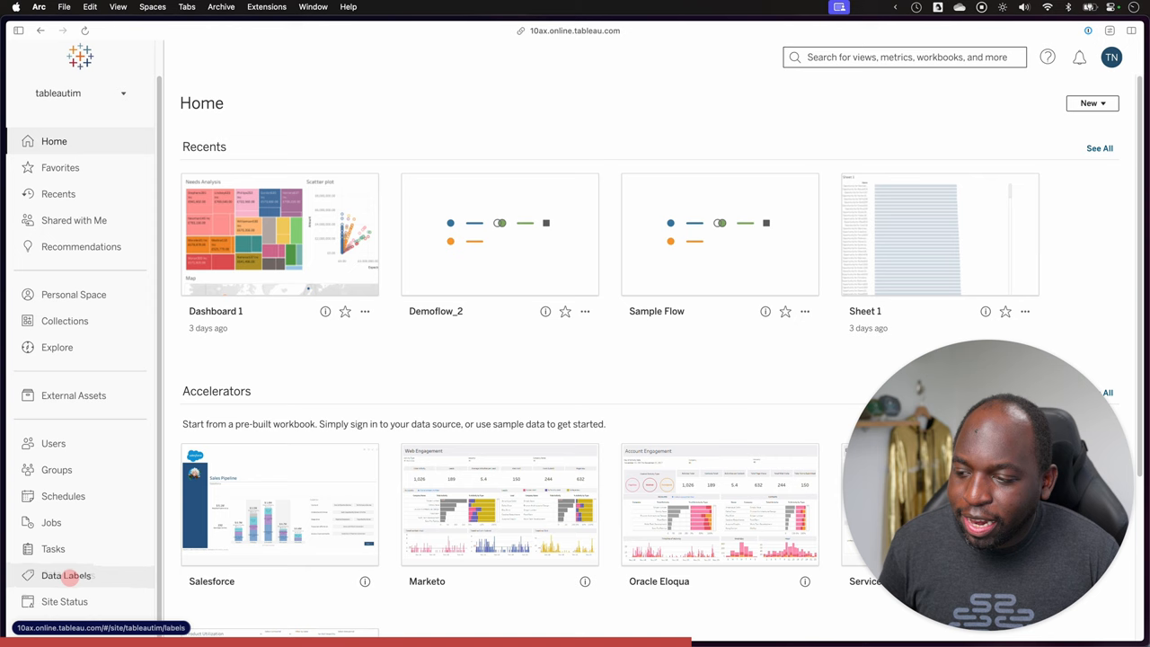
pyautogui.click(65, 575)
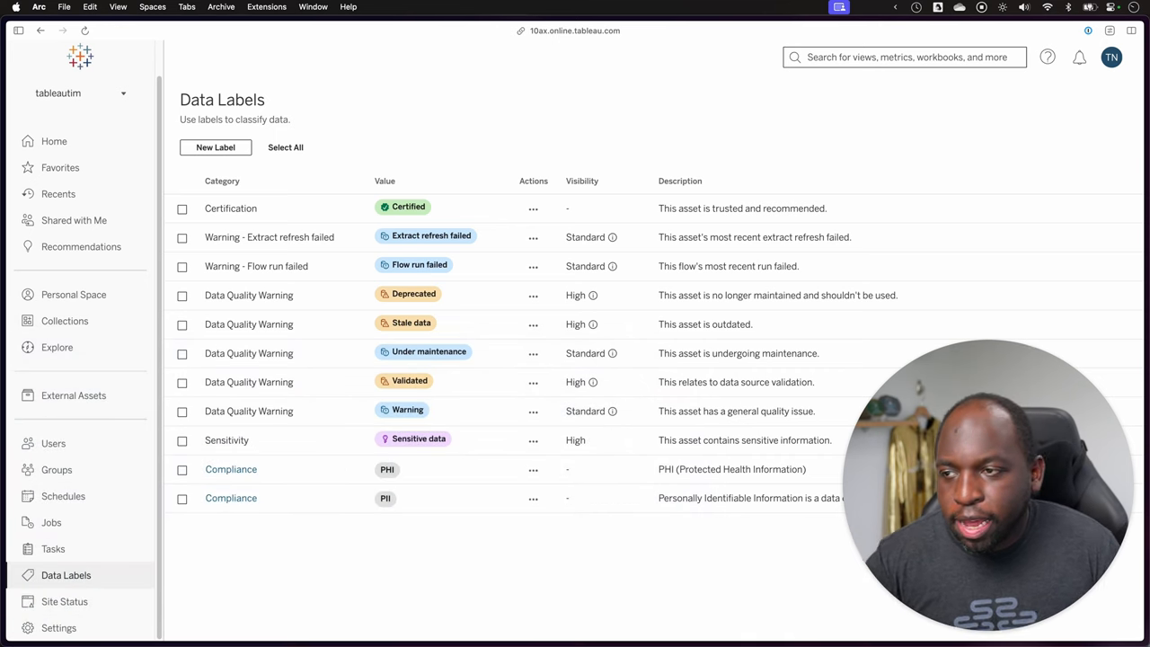
pyautogui.click(215, 146)
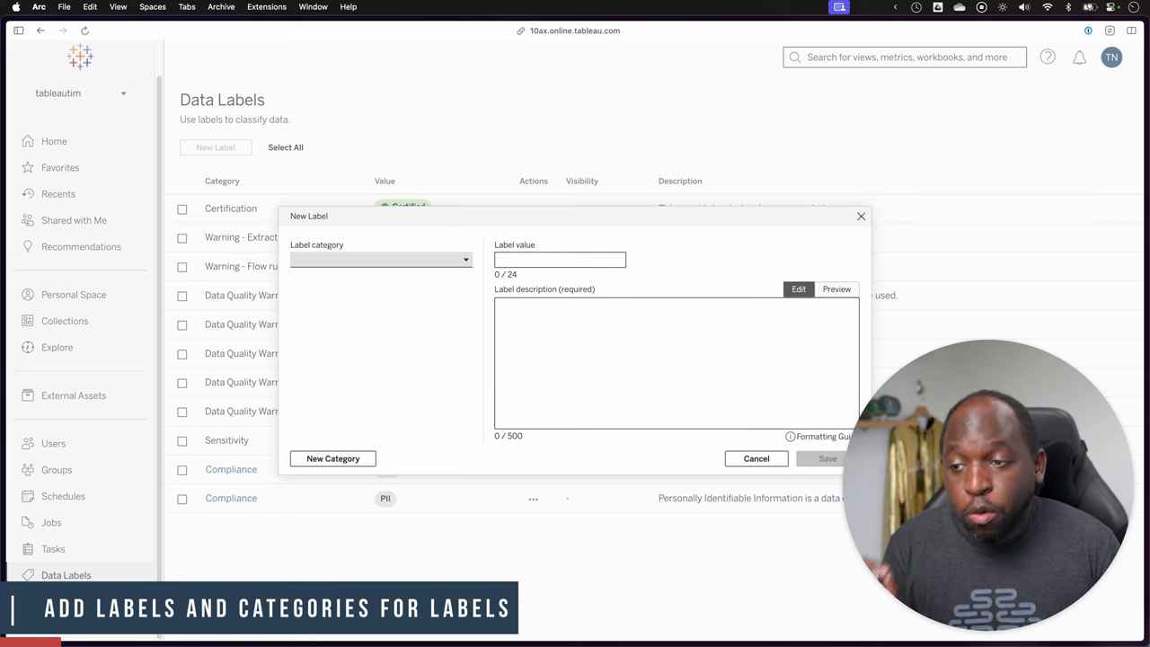
# Browse the Compliance and Custom Category options, then start adding a new category.
pyautogui.click(380, 260)
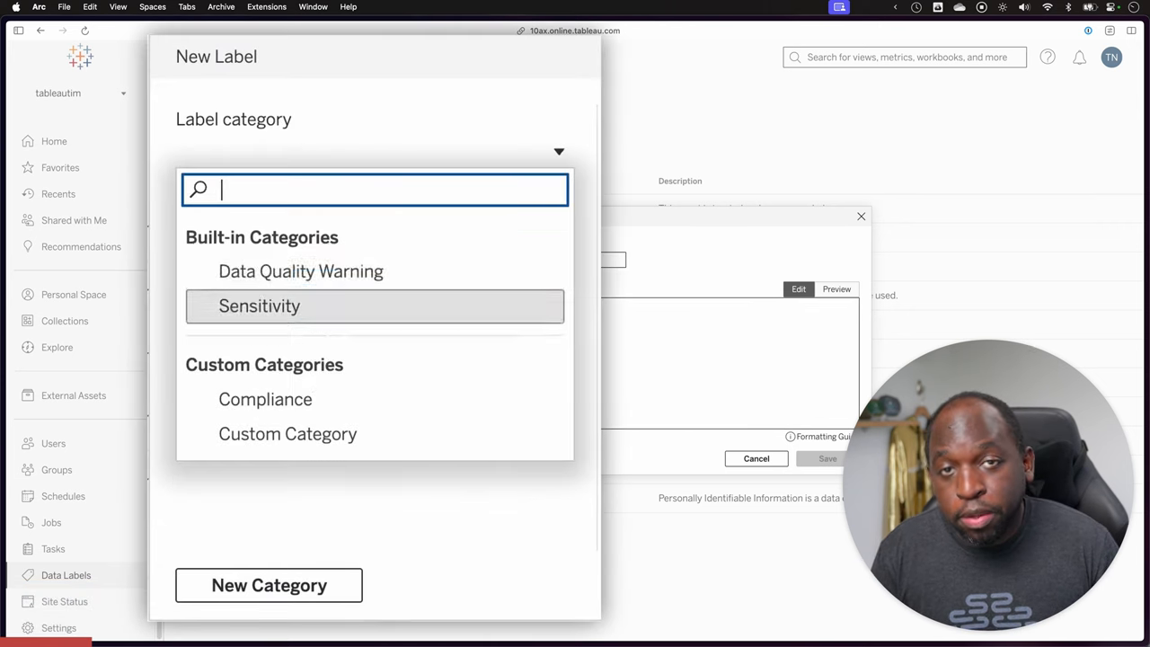
pyautogui.moveTo(300, 270)
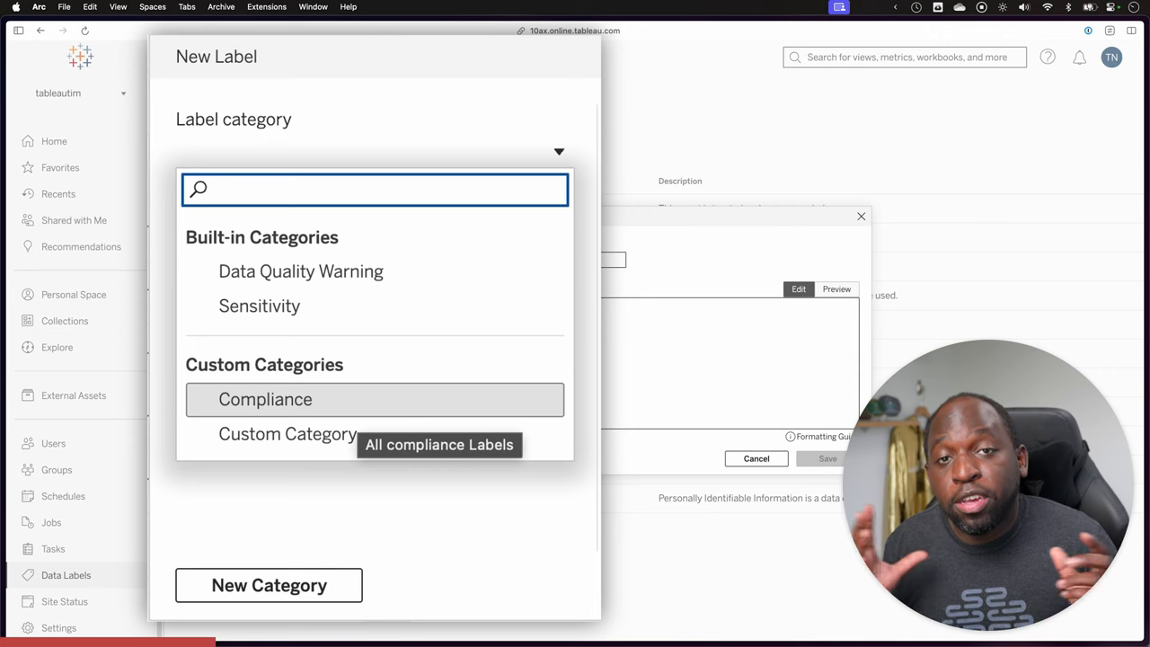
pyautogui.click(375, 189)
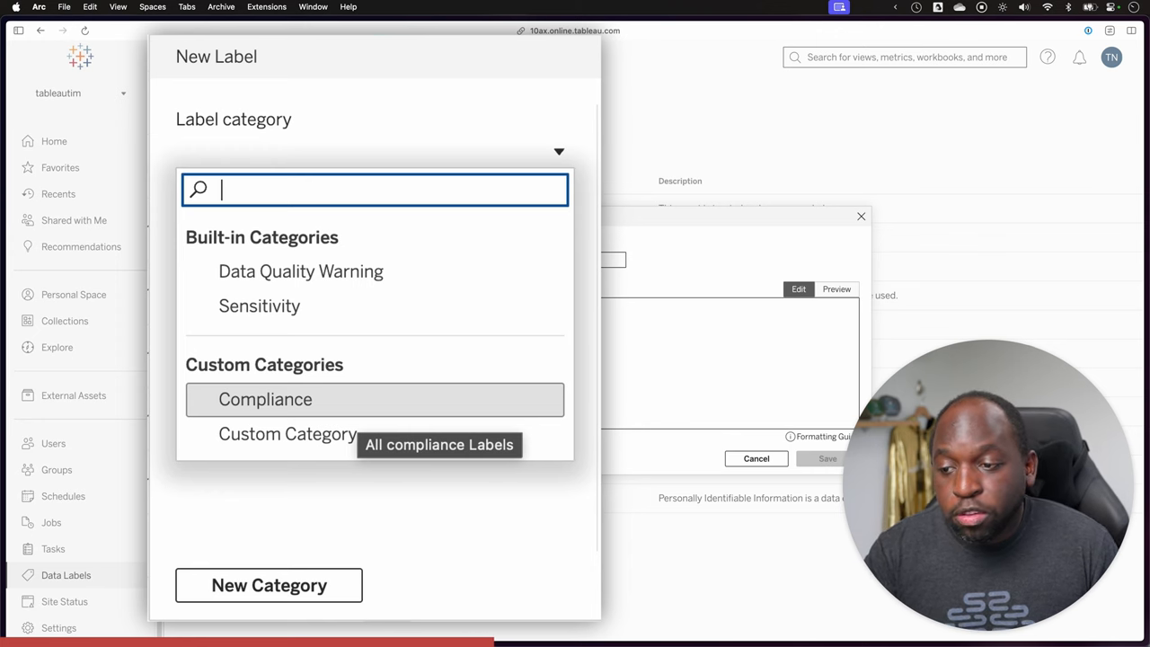
pyautogui.moveTo(288, 435)
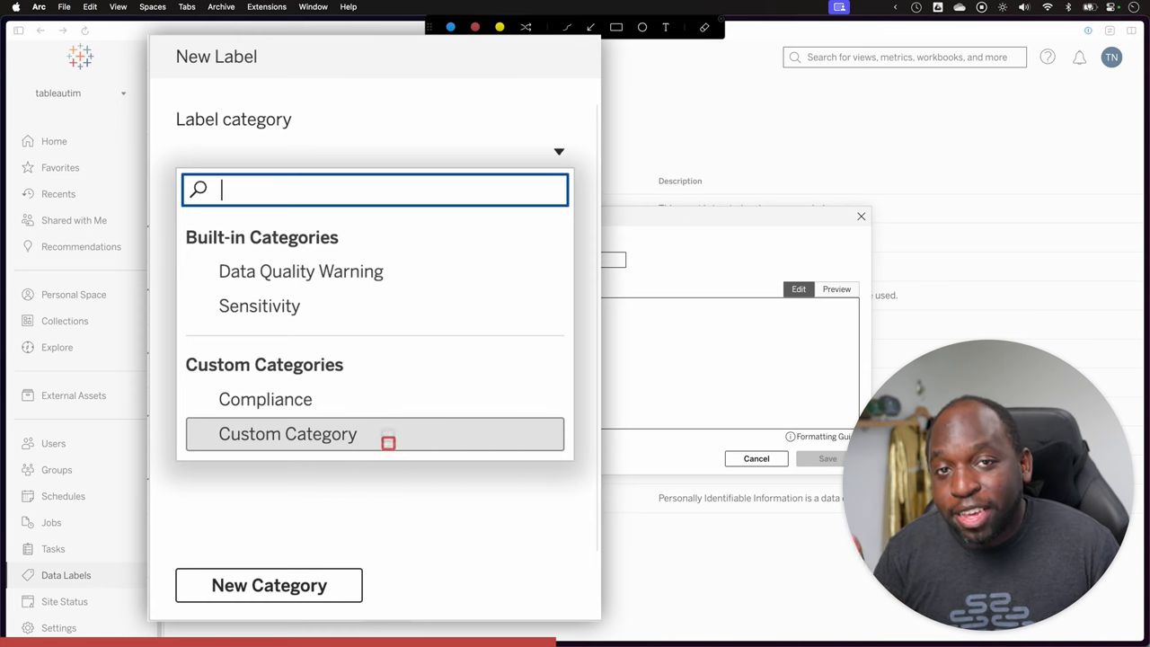
pyautogui.click(268, 586)
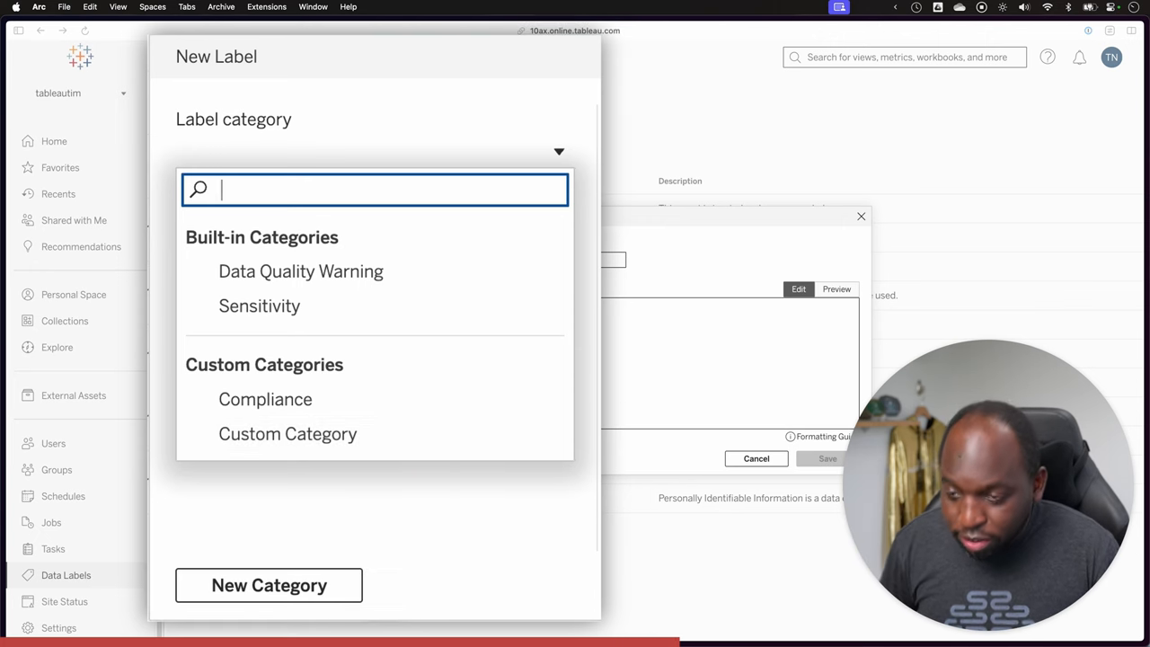
pyautogui.click(269, 585)
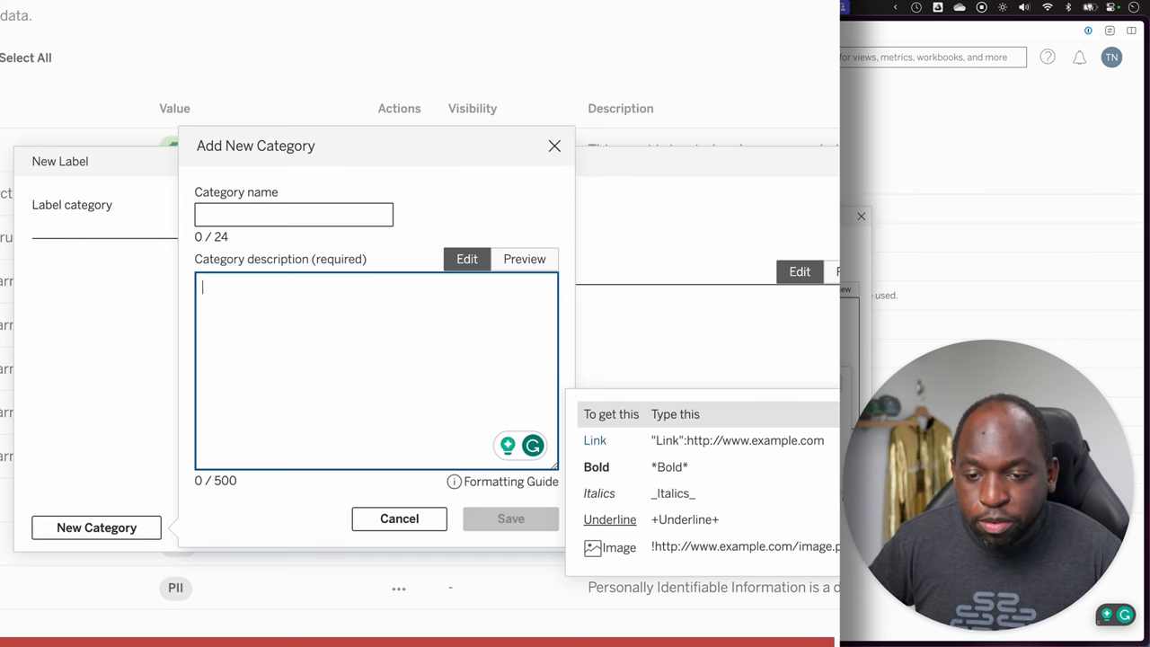
# Cancel the new category, select Compliance, then cancel the new label without saving.
pyautogui.click(400, 519)
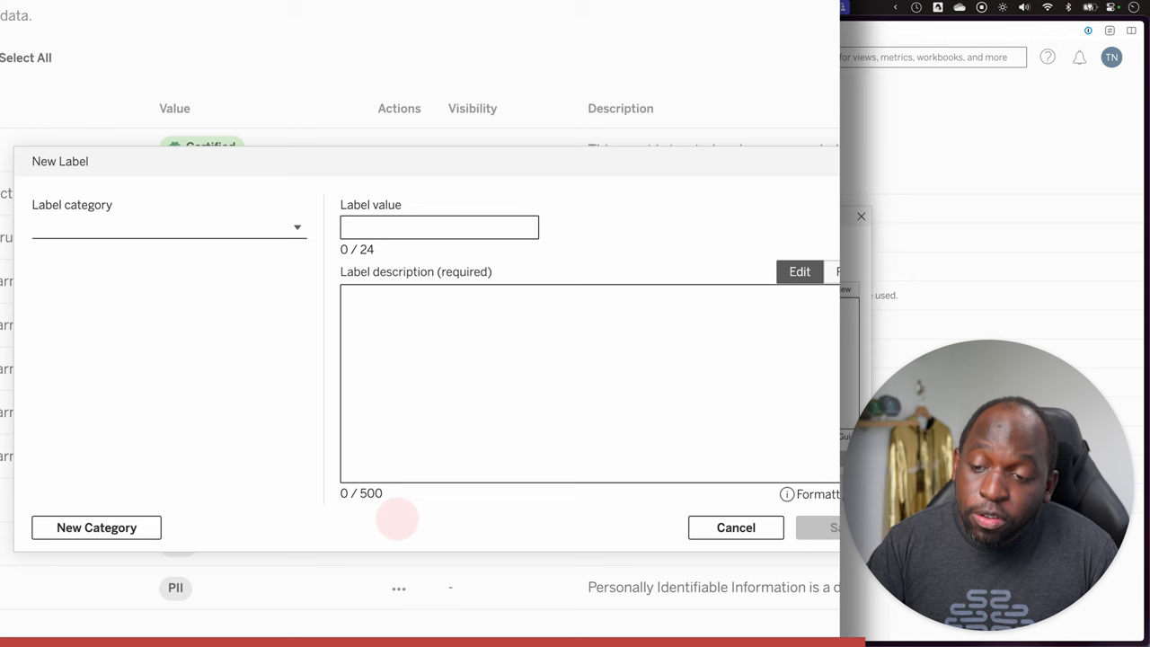
pyautogui.click(167, 227)
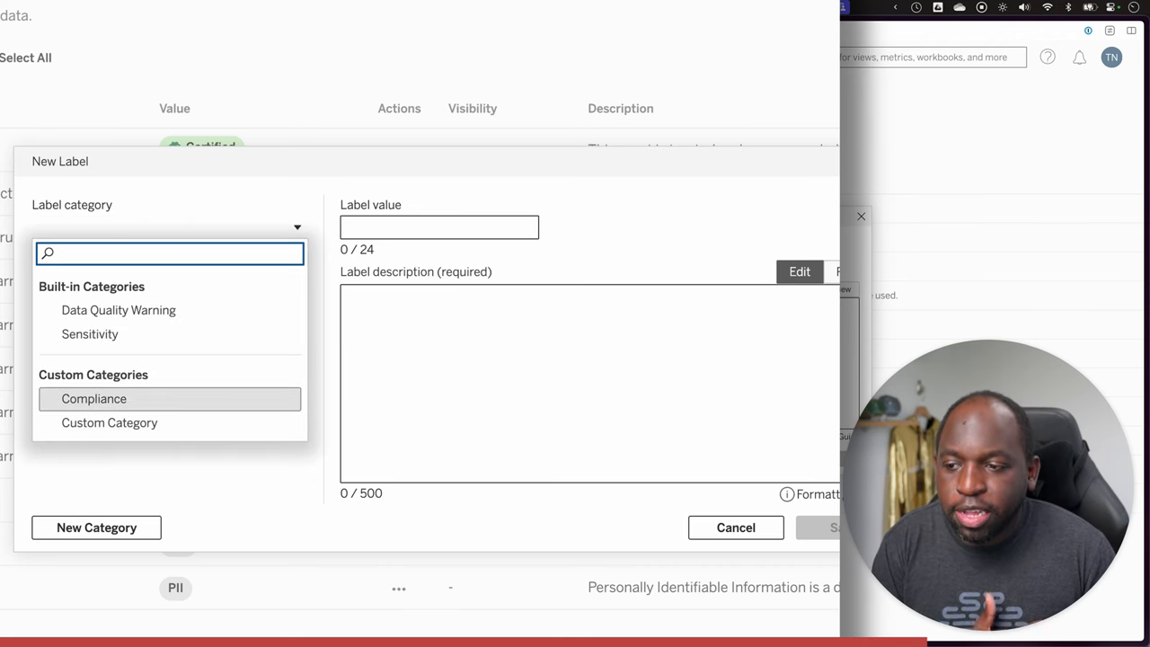
pyautogui.click(93, 398)
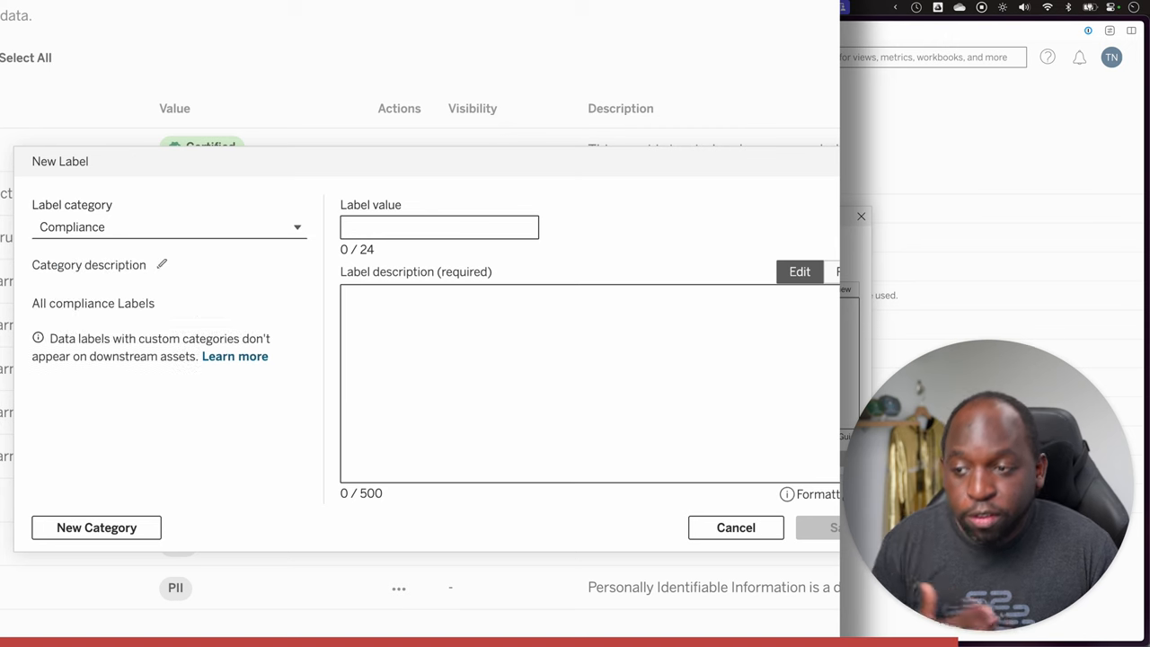
pyautogui.click(439, 227)
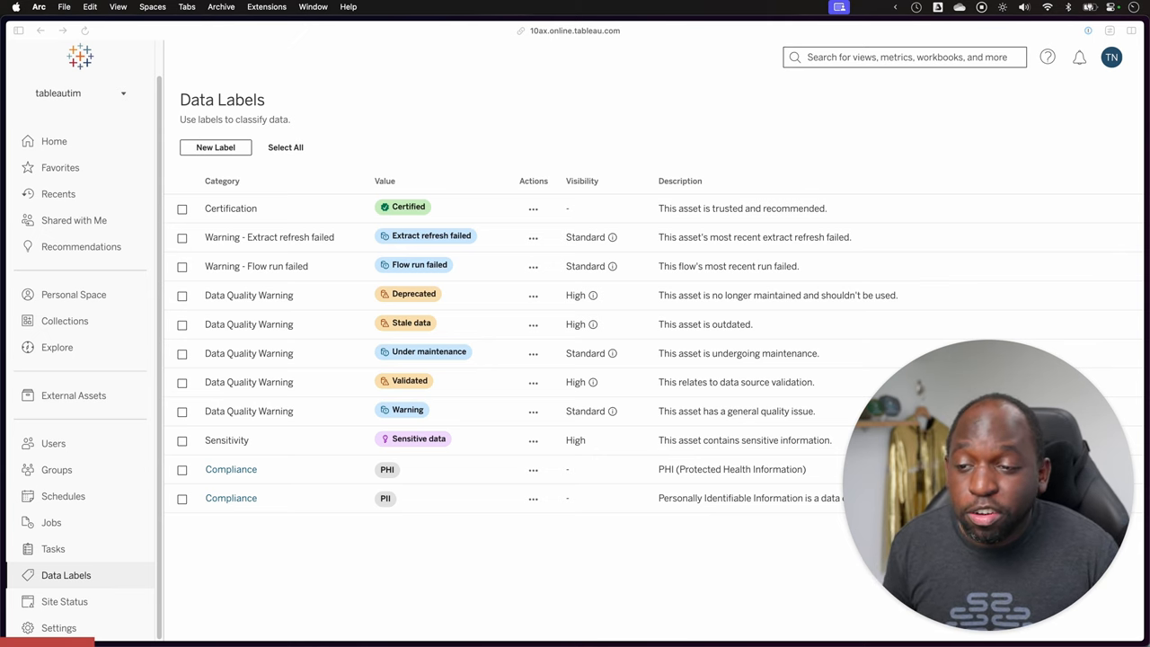
pyautogui.click(533, 295)
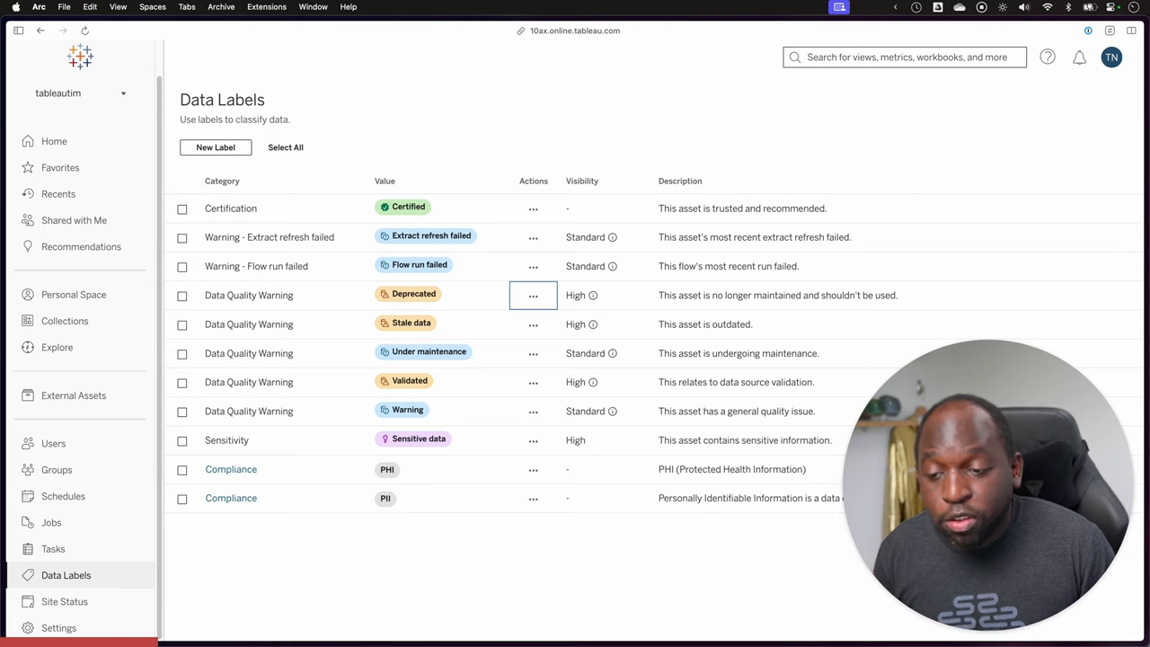
pyautogui.click(533, 382)
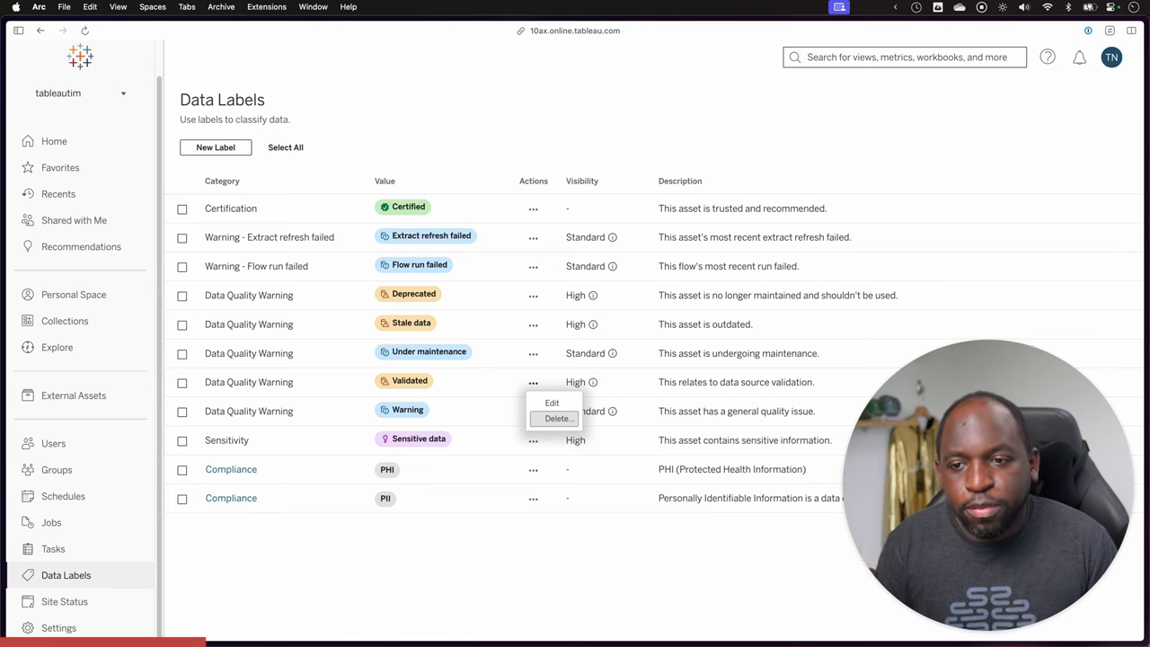
pyautogui.click(533, 382)
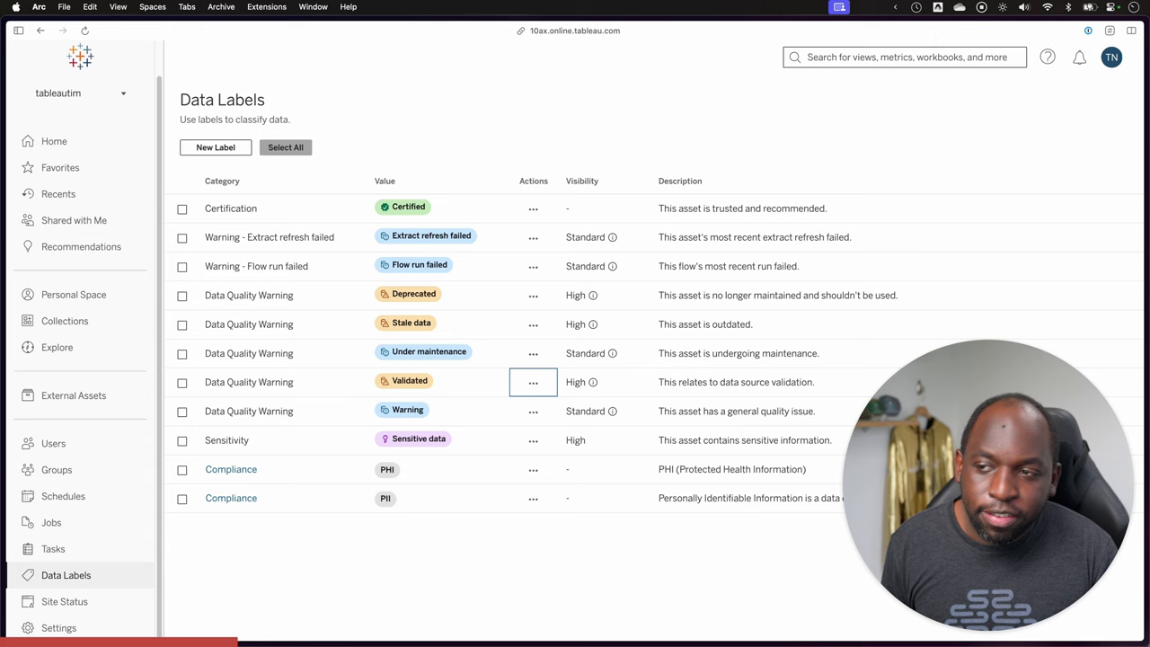
pyautogui.click(284, 146)
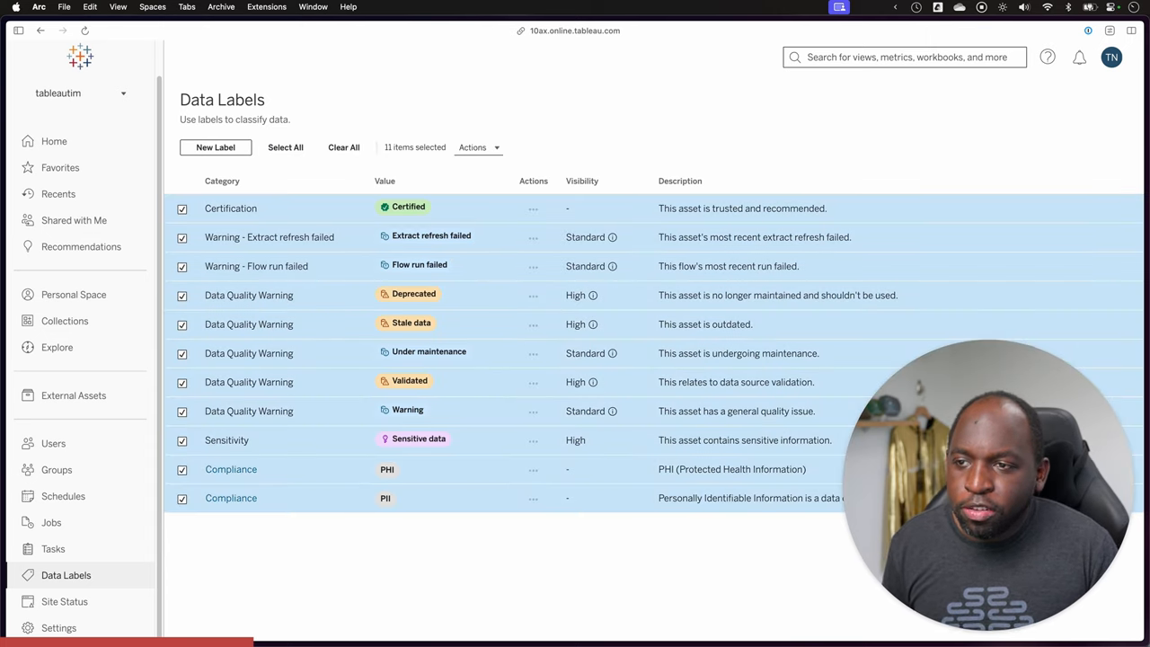
pyautogui.click(478, 147)
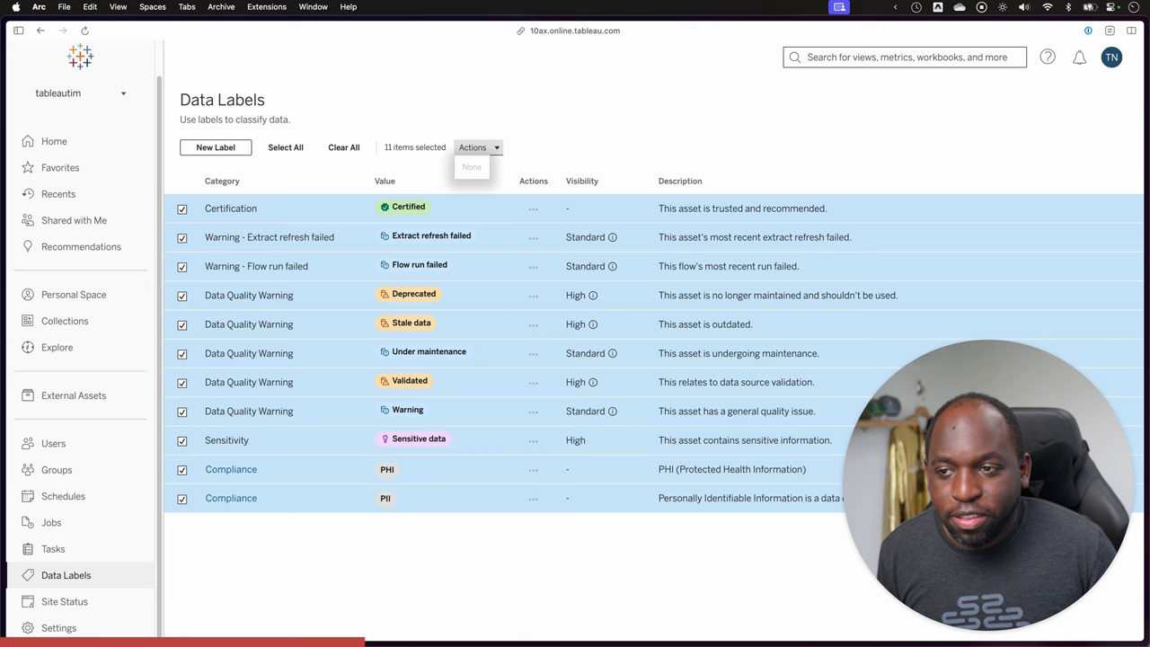
pyautogui.click(343, 147)
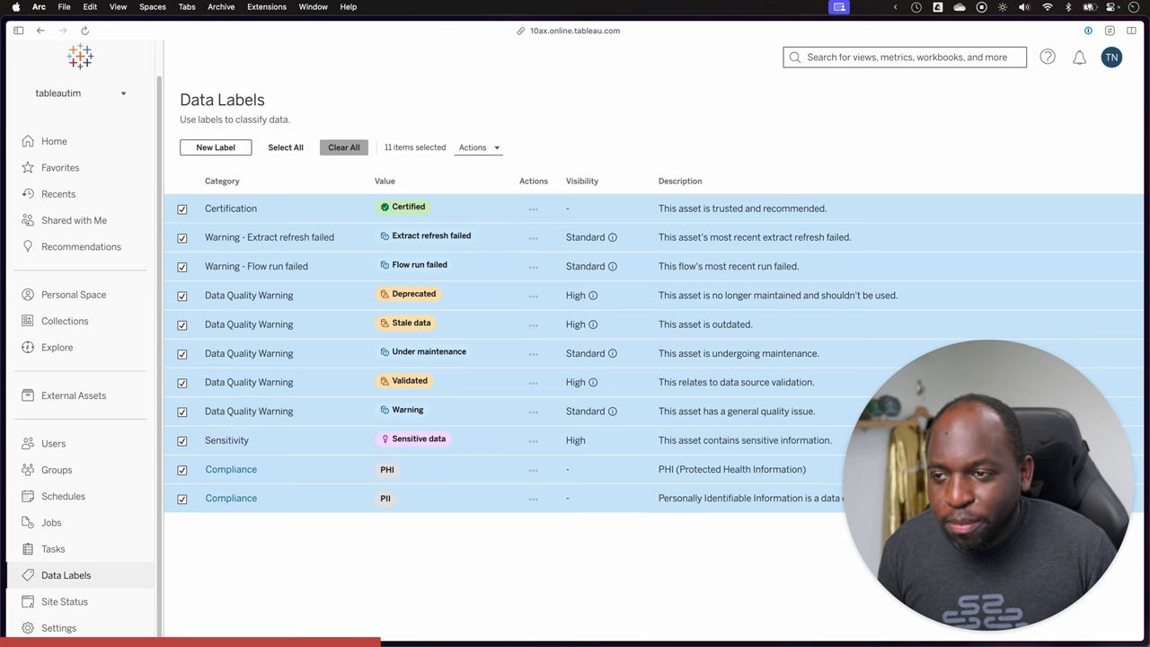
pyautogui.click(344, 148)
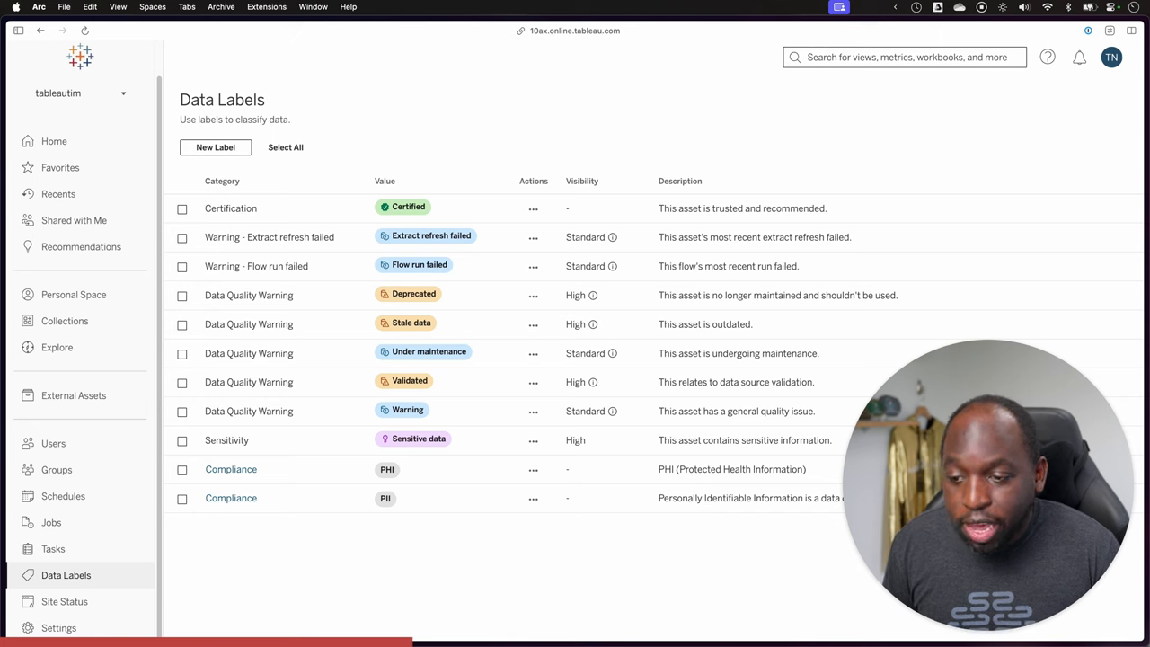
pyautogui.click(181, 498)
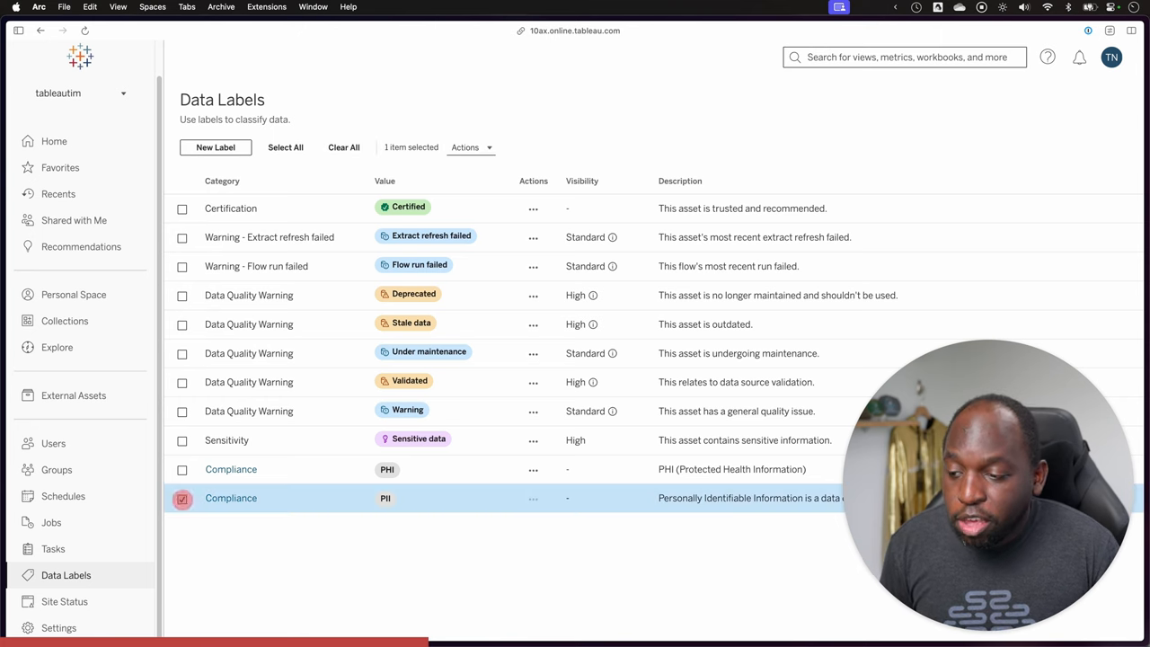
pyautogui.click(182, 469)
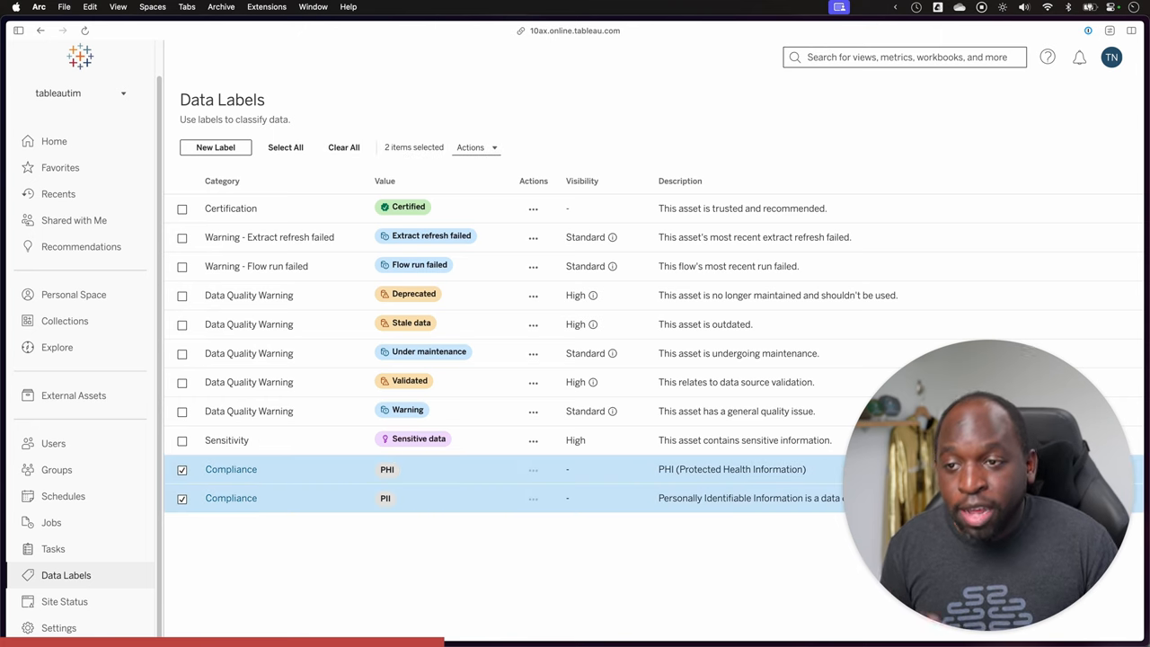
pyautogui.click(477, 147)
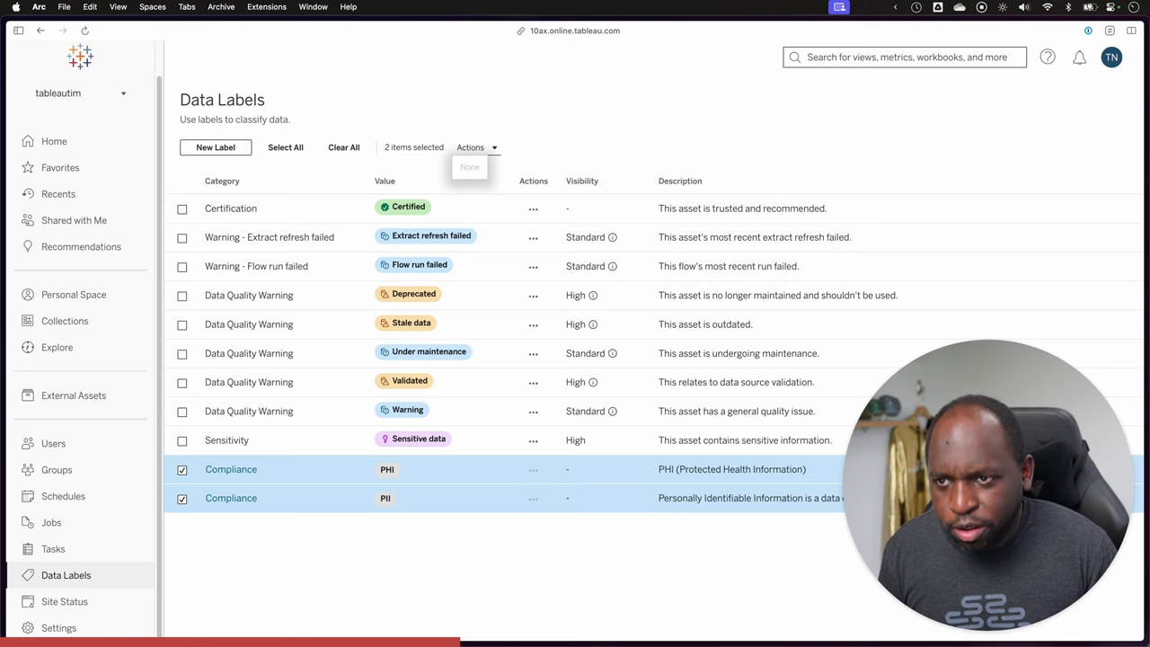
pyautogui.click(182, 469)
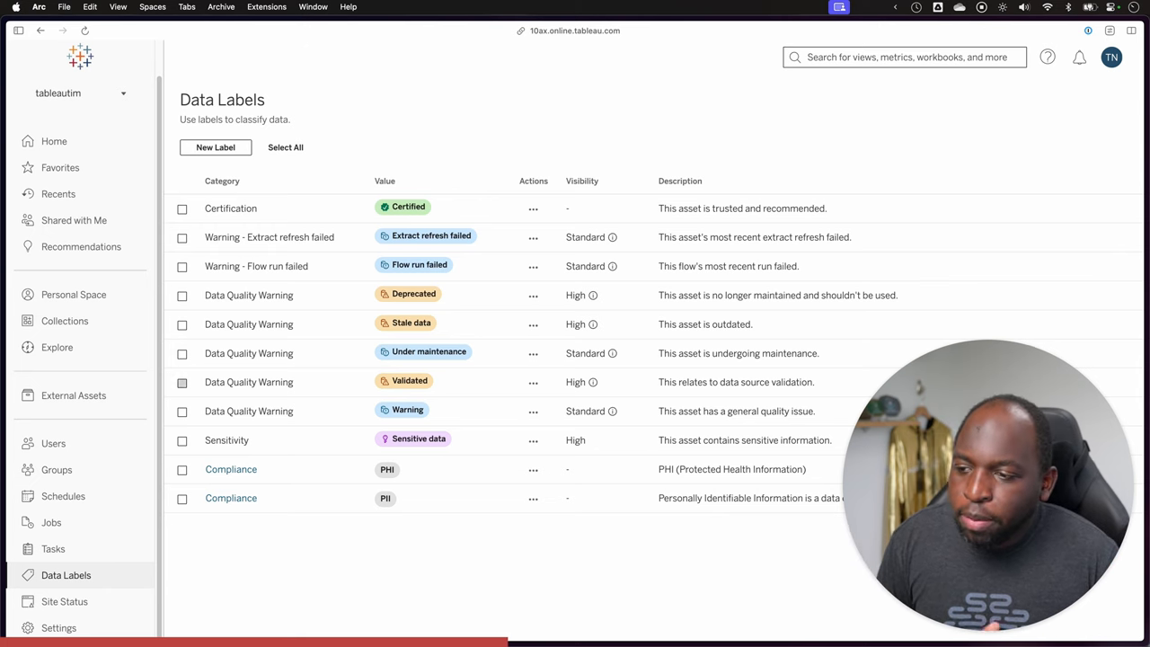
pyautogui.click(182, 382)
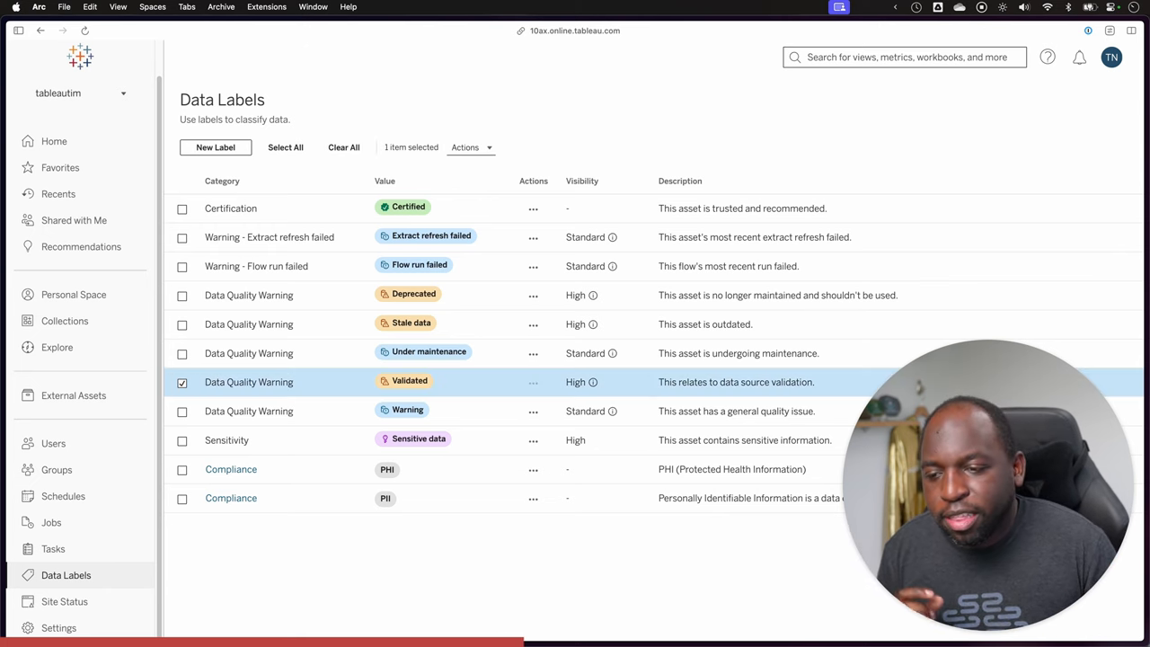
pyautogui.click(465, 147)
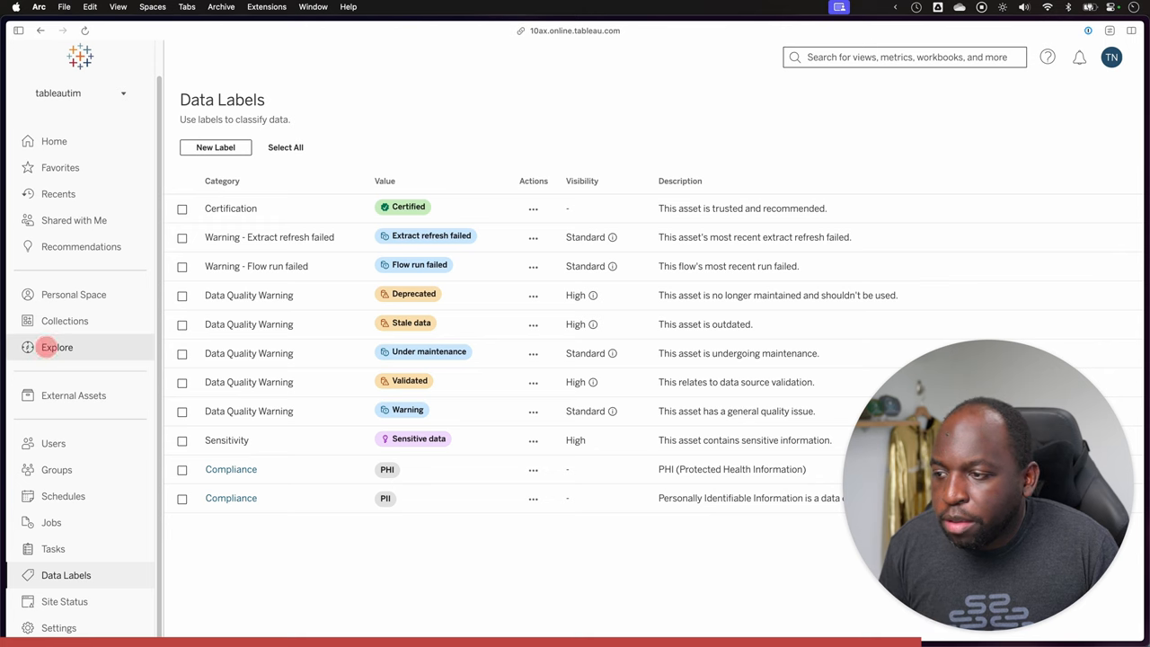
# View the Compliance description 'All compliance Labels', then list all data sources in Explore.
pyautogui.click(56, 347)
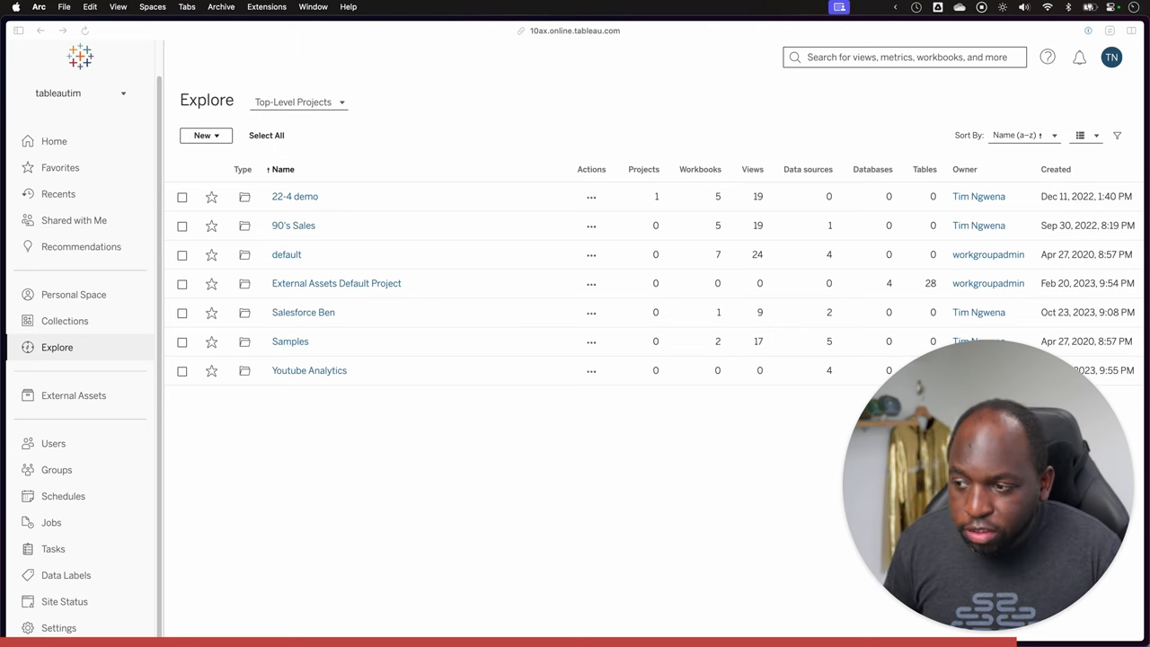
pyautogui.click(65, 576)
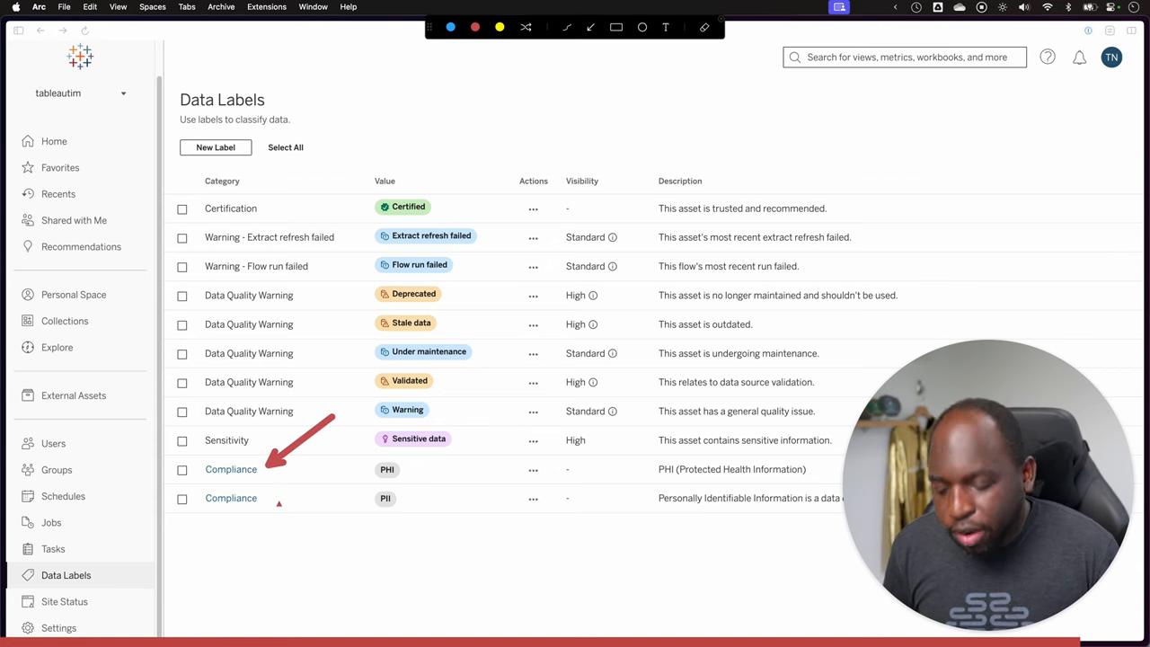
pyautogui.click(231, 469)
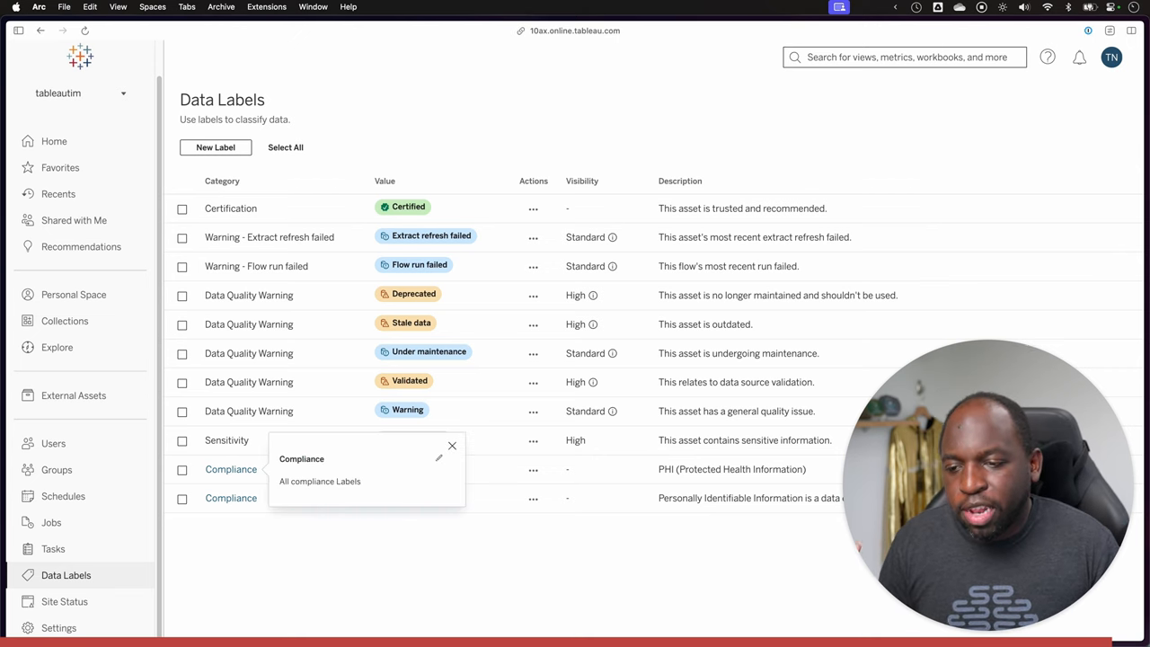
pyautogui.click(438, 458)
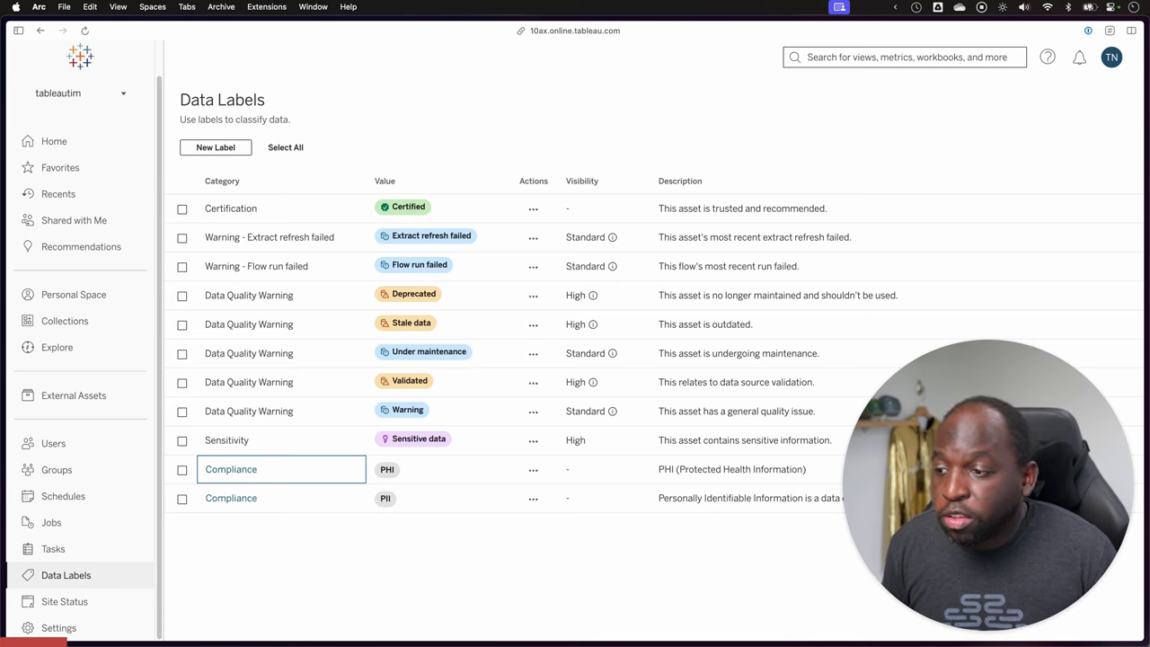
pyautogui.click(57, 348)
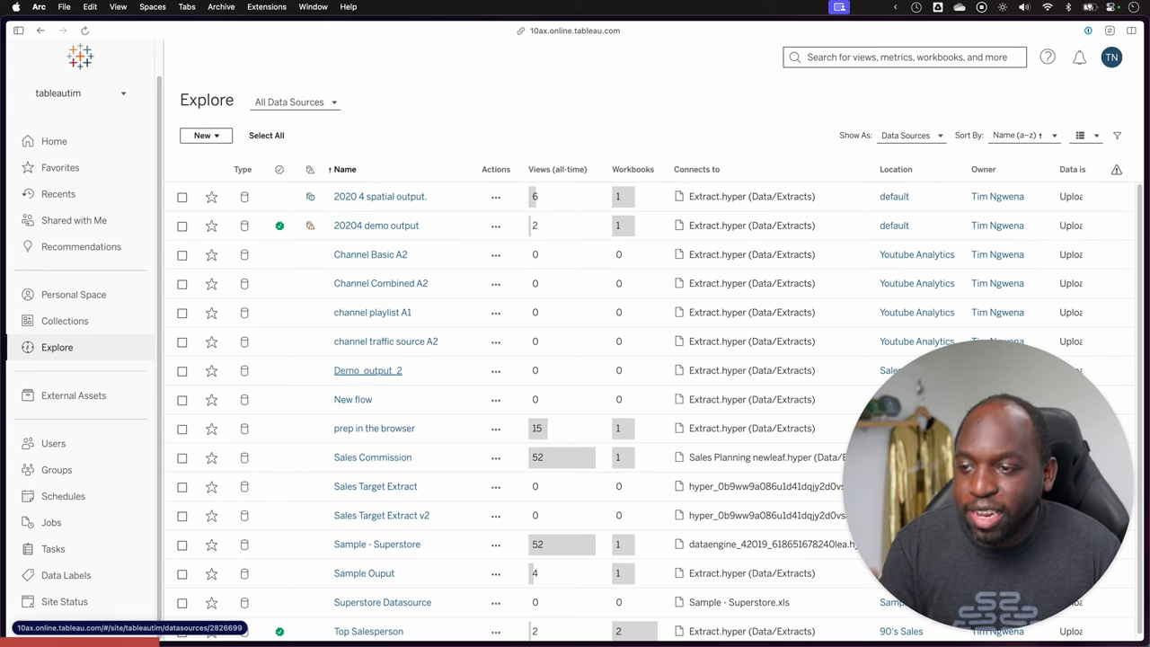
# Scroll down the data source list to reach Top Salesperson.
pyautogui.scroll(-3)
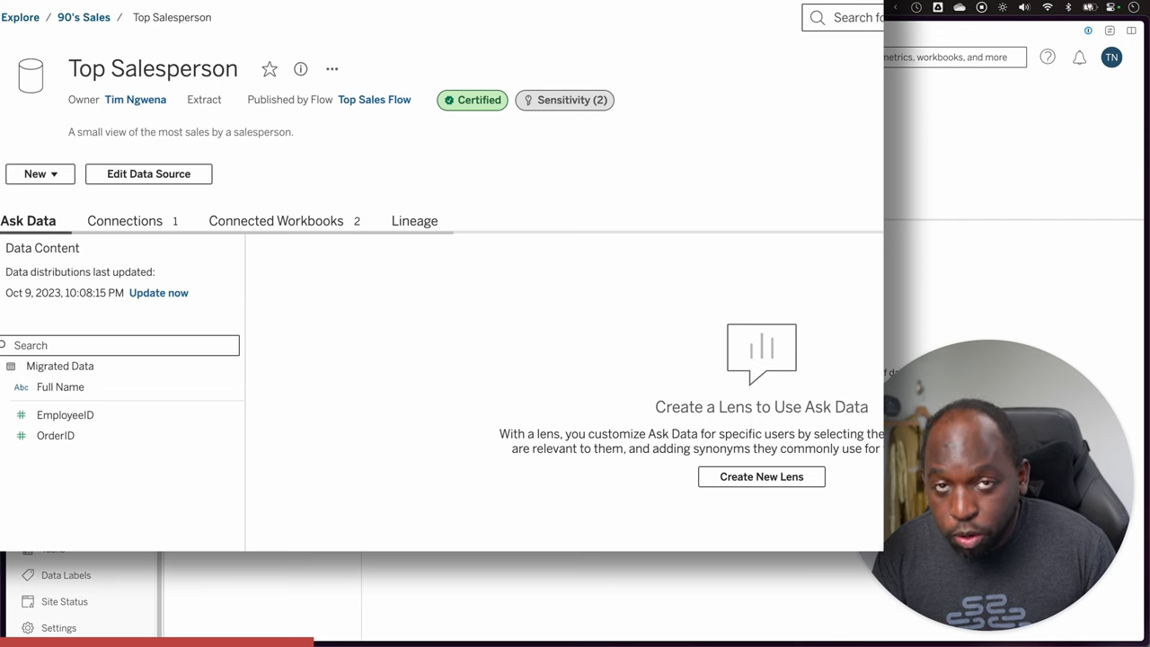
pyautogui.click(564, 100)
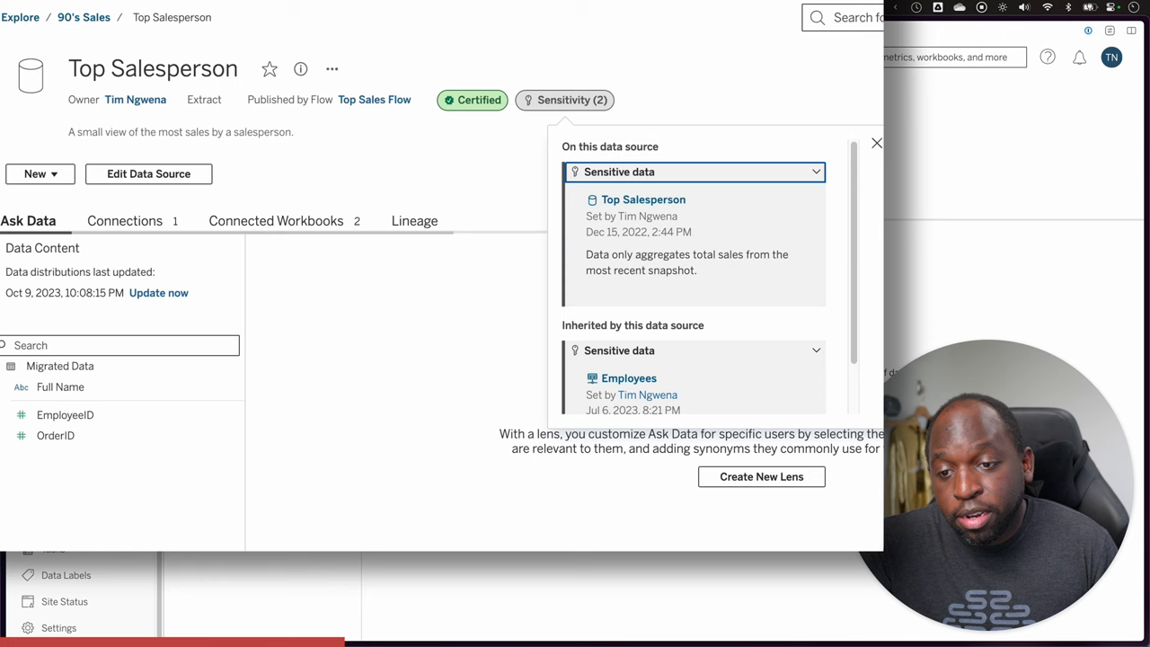
pyautogui.scroll(-3)
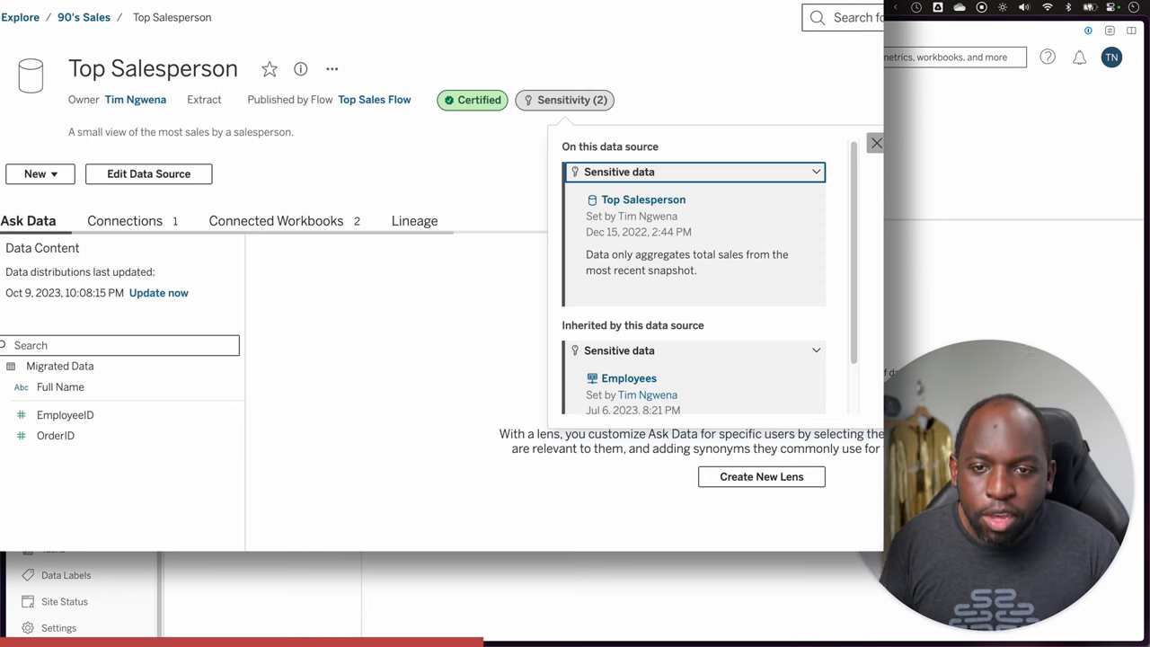
pyautogui.click(876, 142)
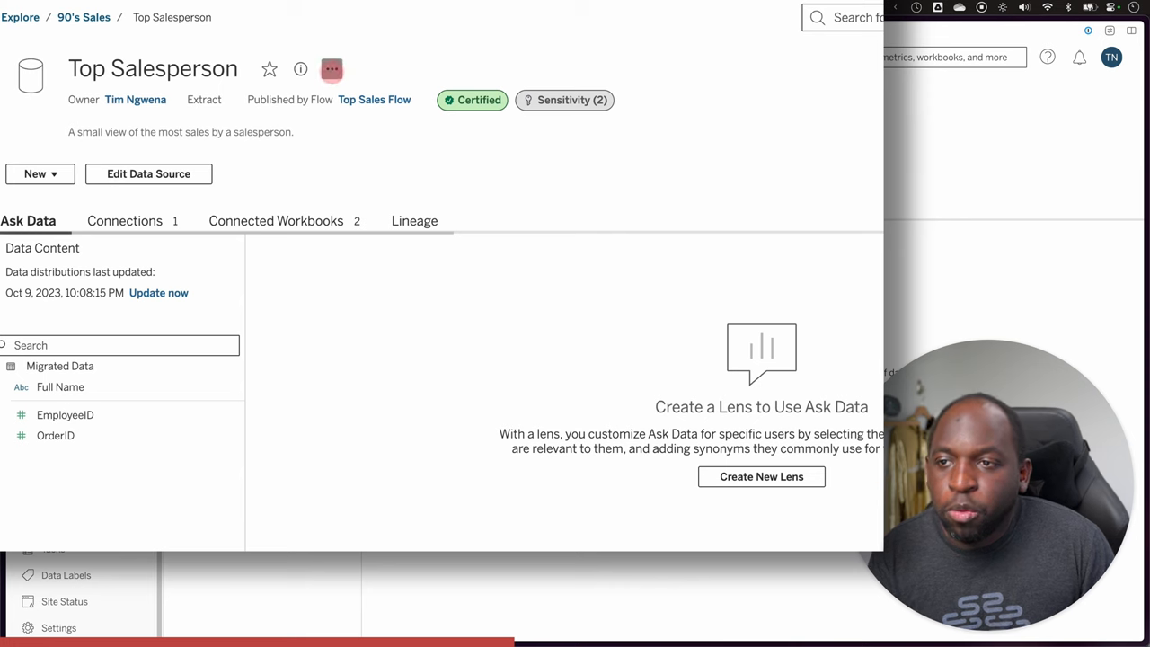
# Open the More Data Labels dialog from Top Salesperson's actions menu.
pyautogui.click(331, 69)
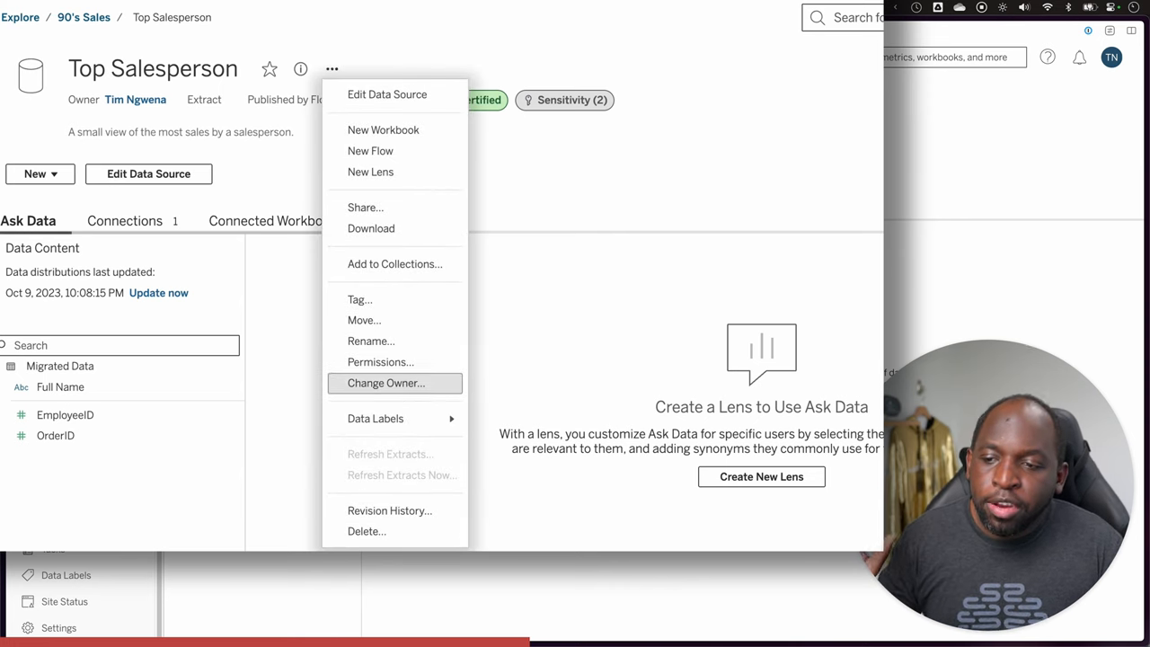
pyautogui.moveTo(376, 418)
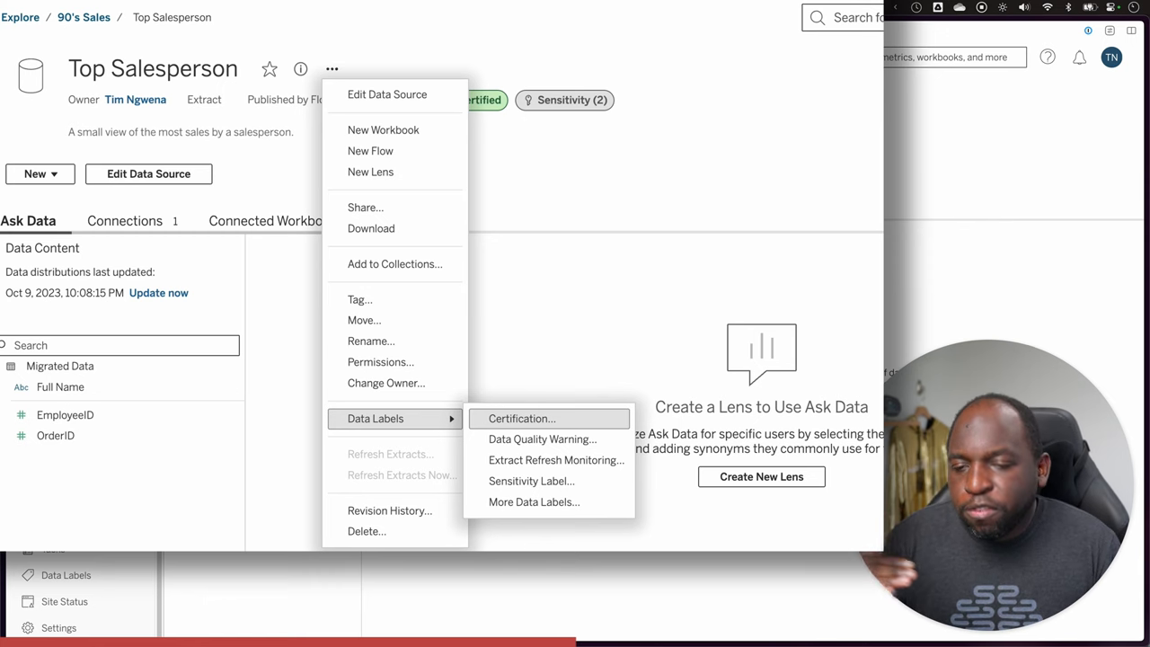
pyautogui.moveTo(542, 439)
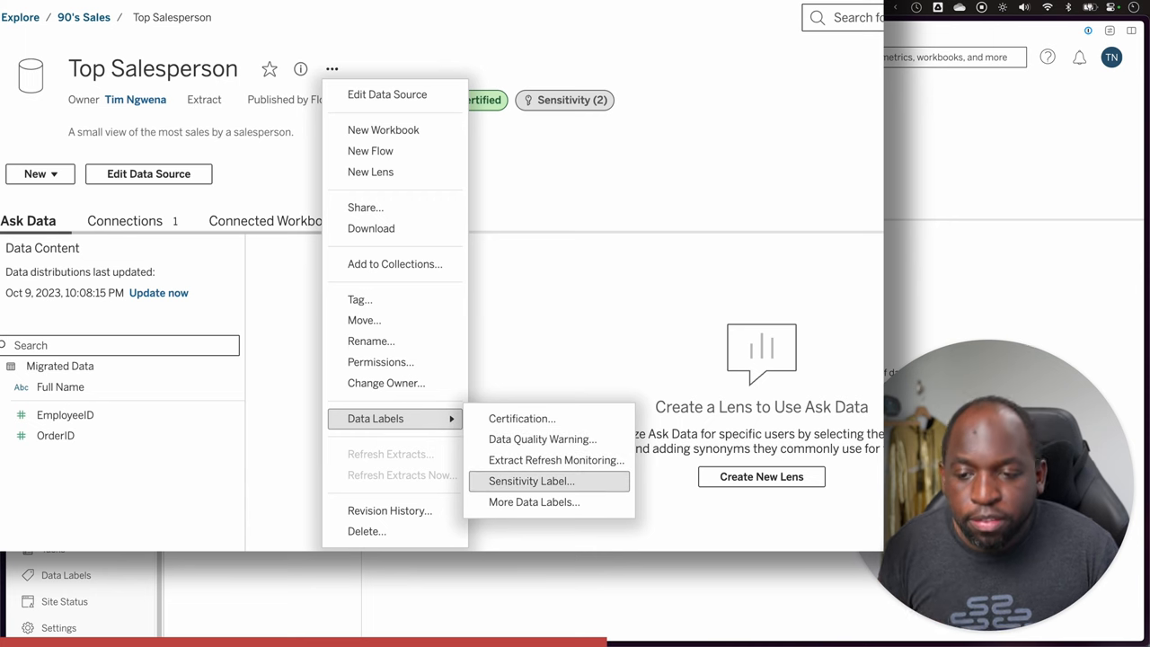
pyautogui.click(530, 481)
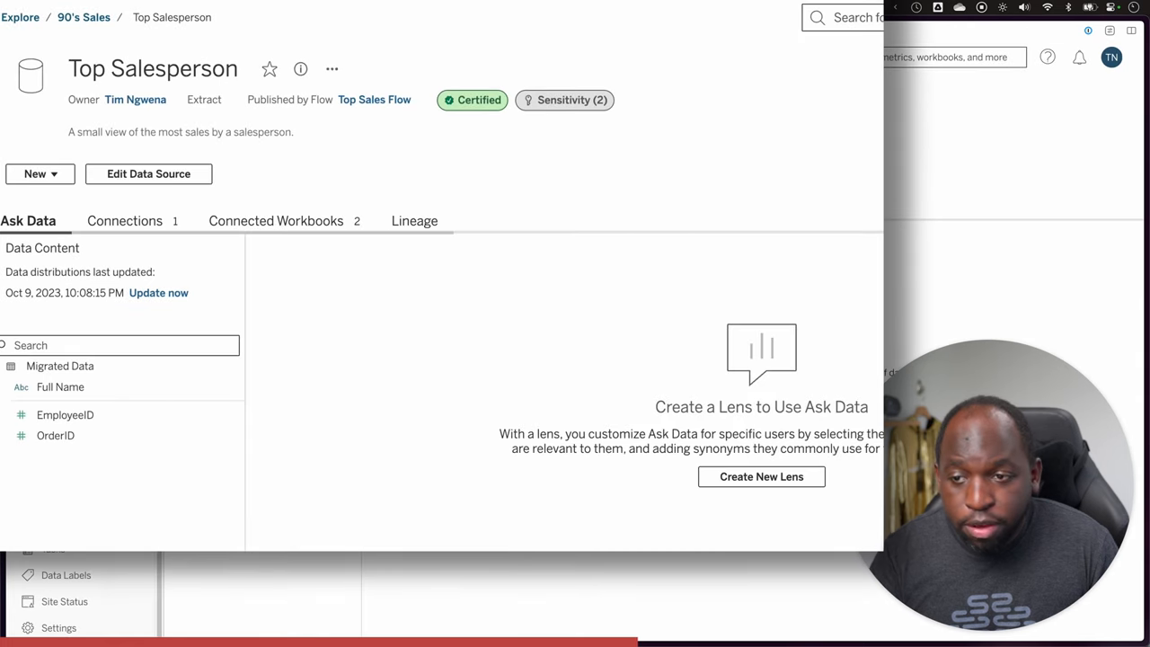
pyautogui.click(332, 69)
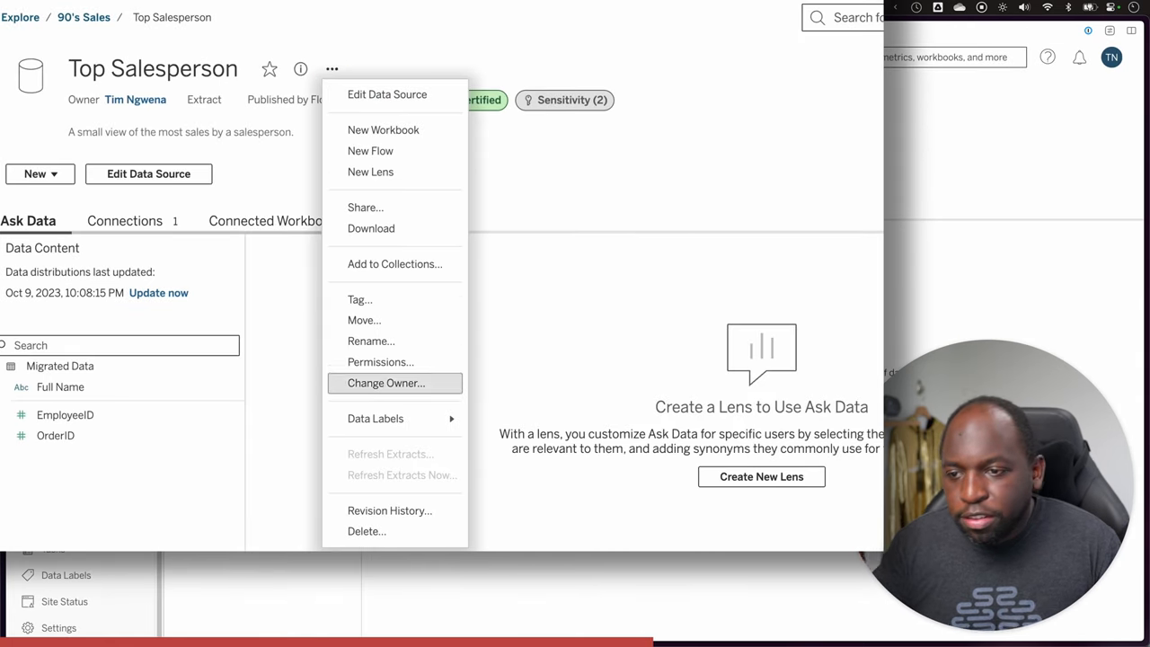
pyautogui.moveTo(376, 418)
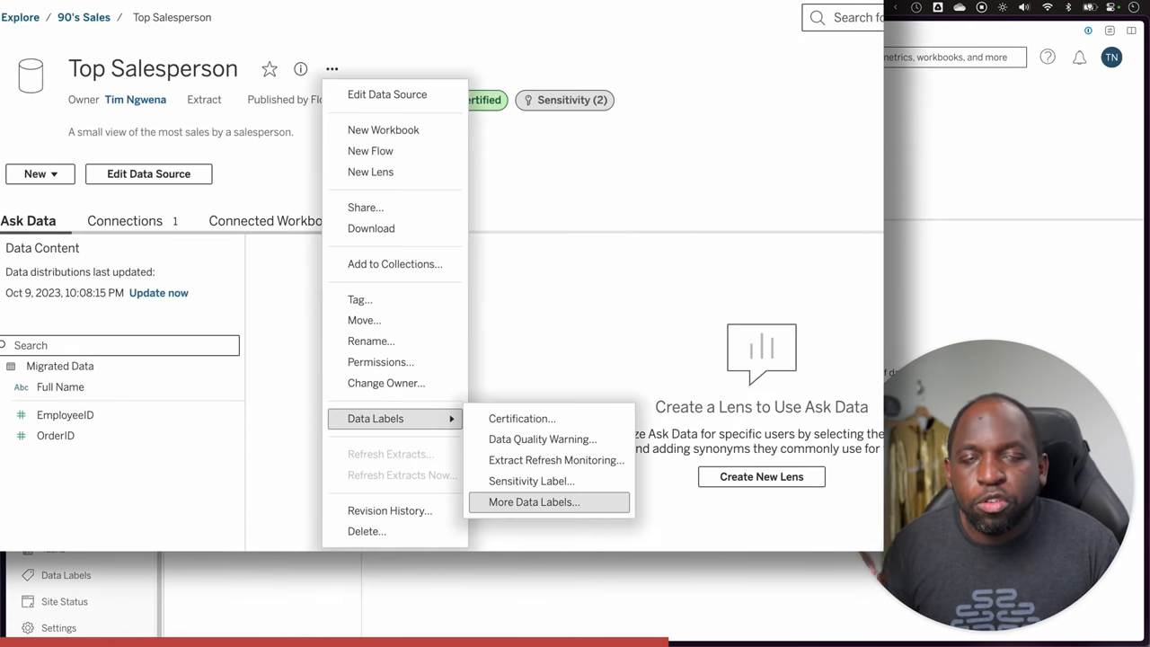
pyautogui.click(533, 501)
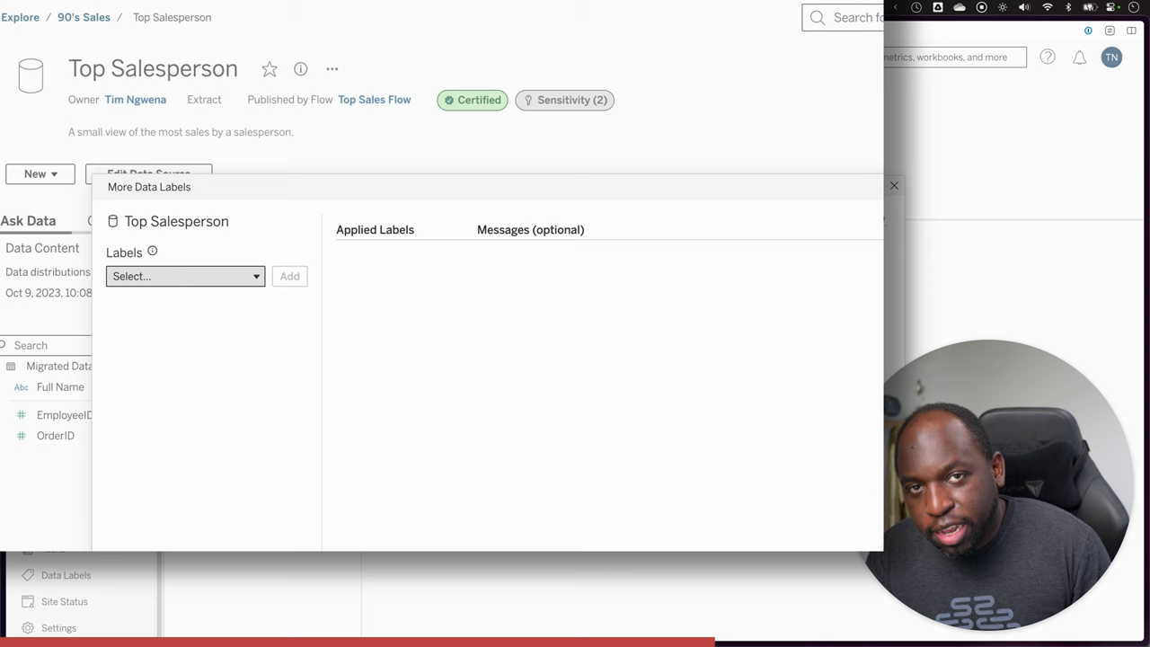
# Add the PHI and PII Compliance labels to Top Salesperson.
pyautogui.click(185, 276)
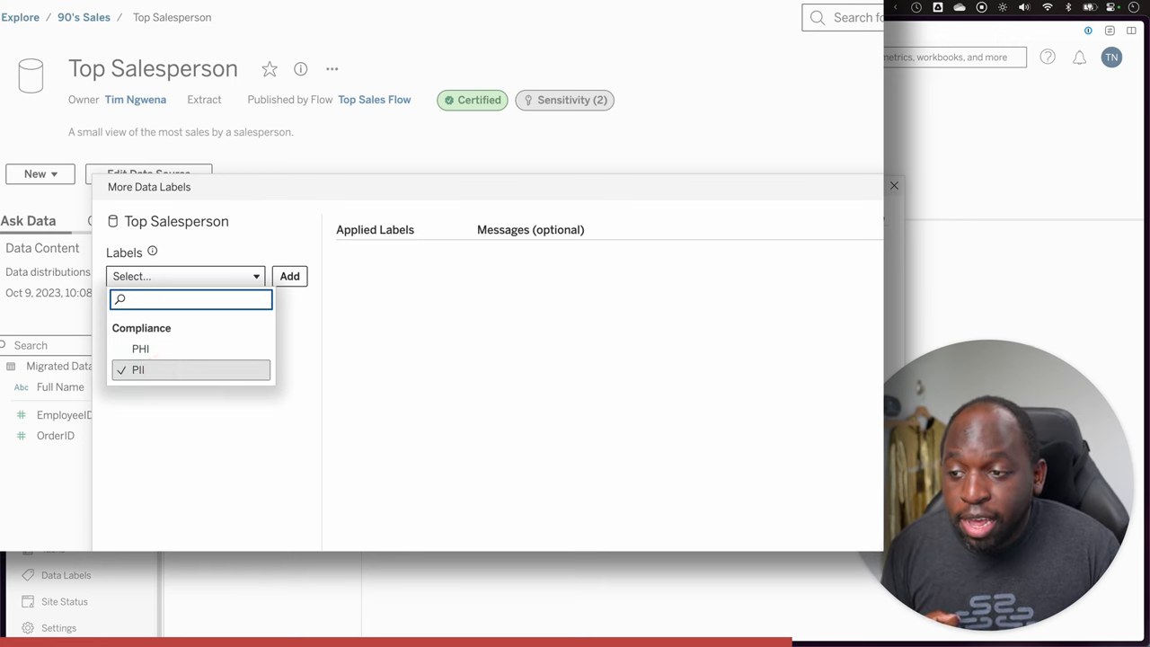
pyautogui.click(137, 369)
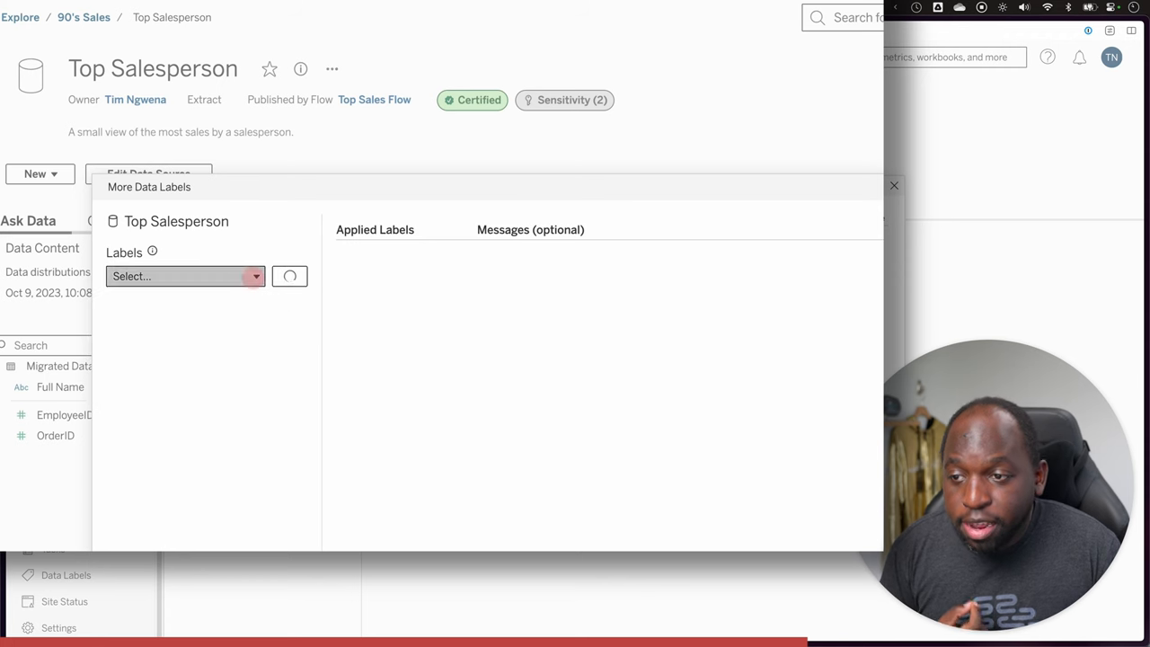
pyautogui.click(184, 276)
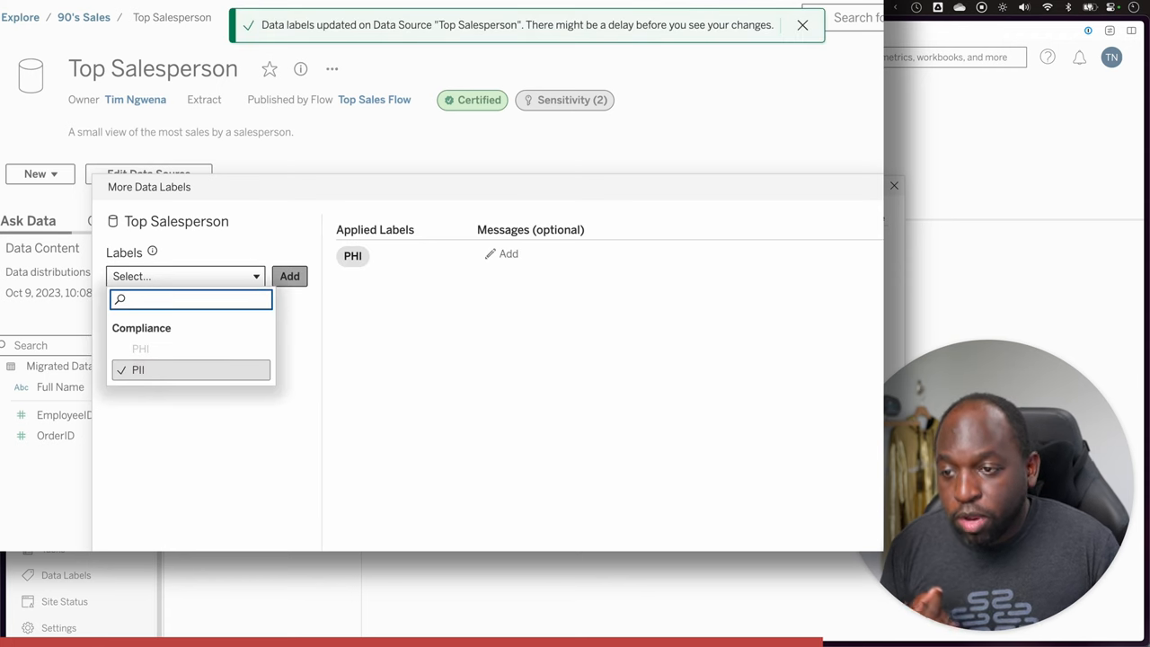
pyautogui.click(289, 276)
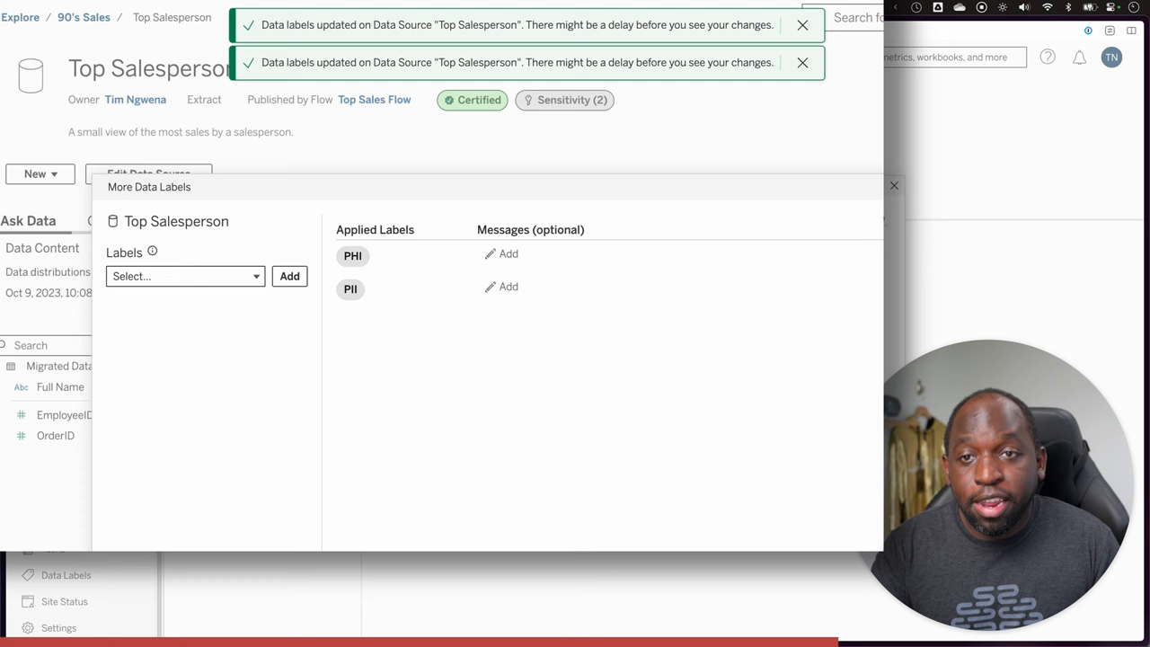
pyautogui.click(507, 253)
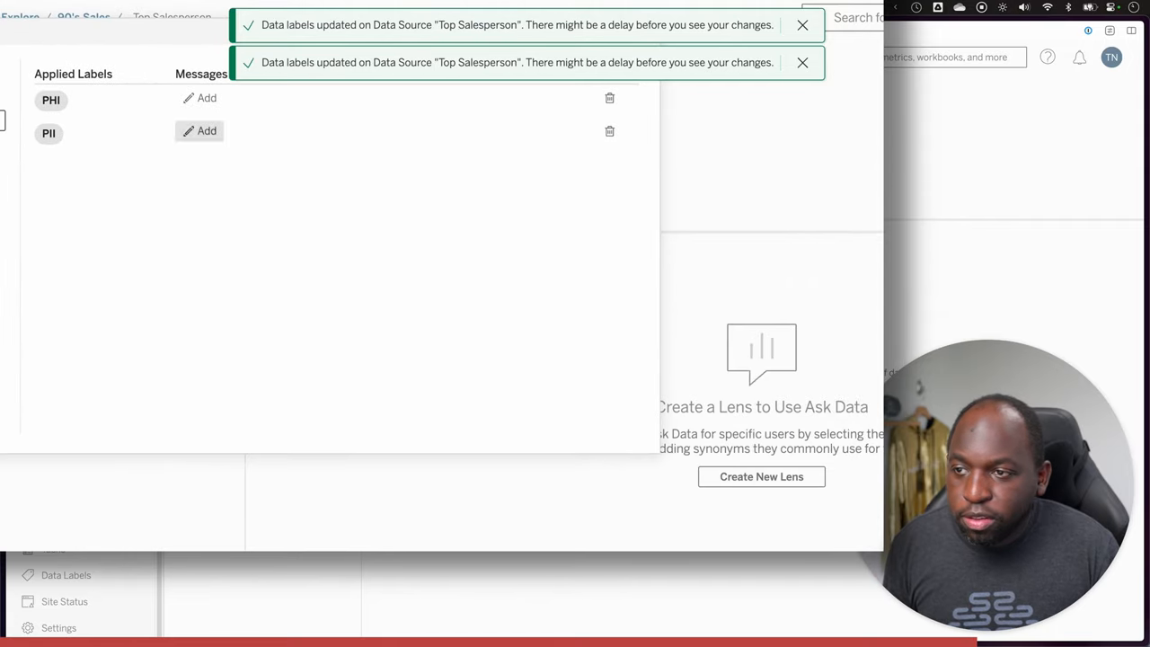
# Skip the label message, close the labels dialog and dismiss the update notification.
pyautogui.click(207, 97)
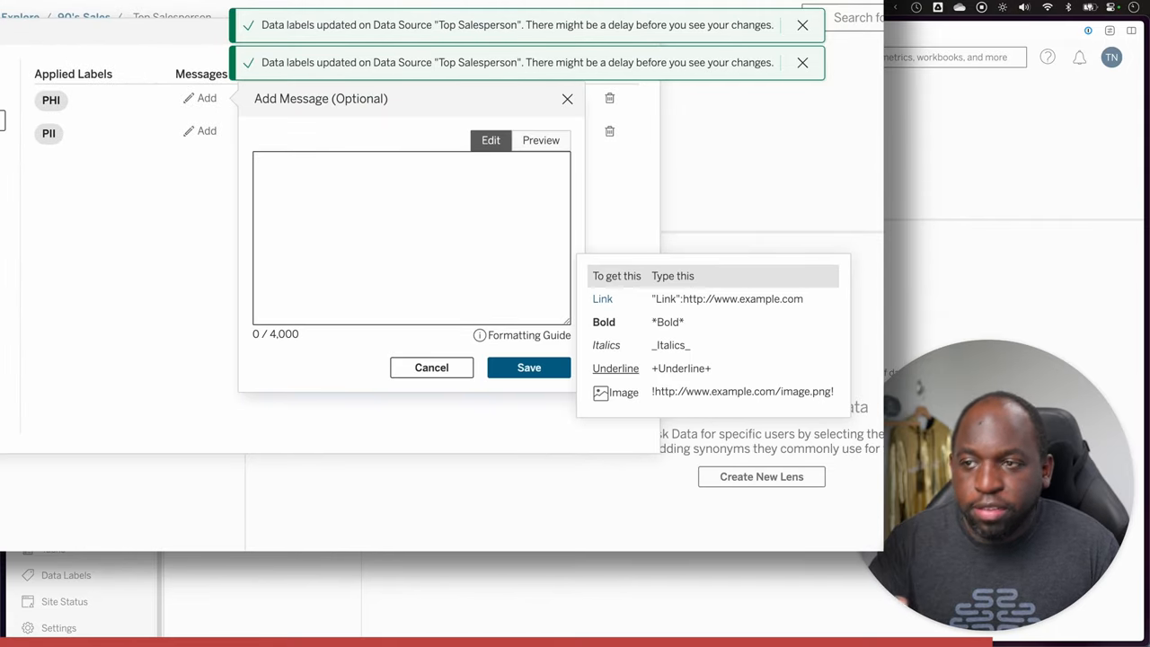
pyautogui.click(431, 367)
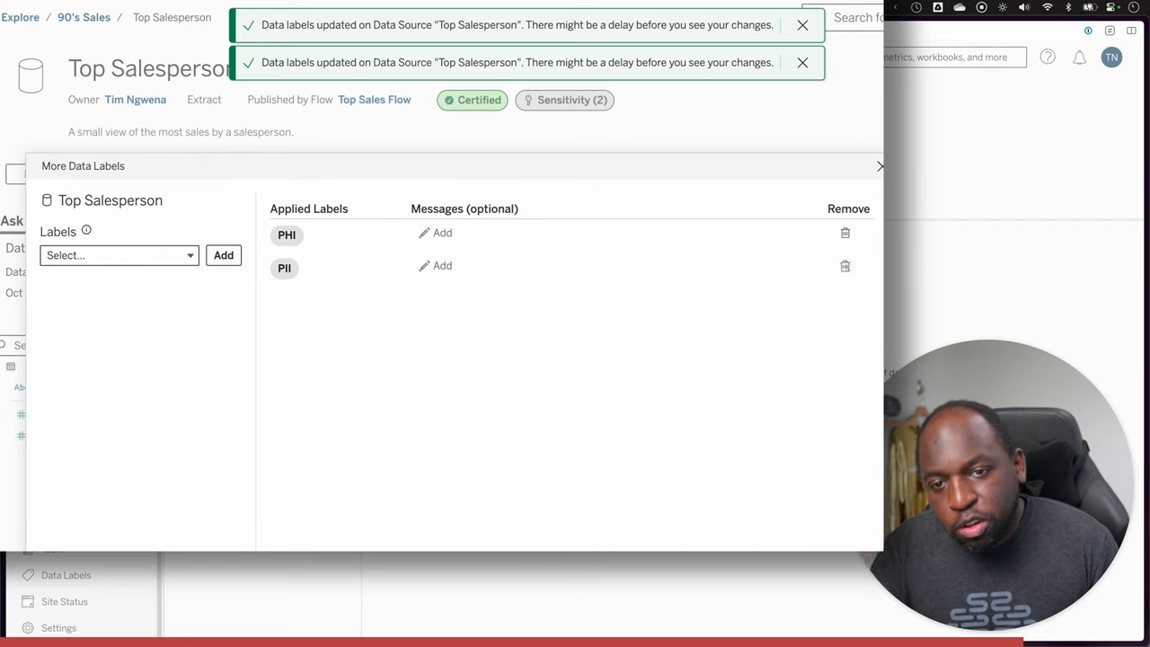
pyautogui.click(879, 166)
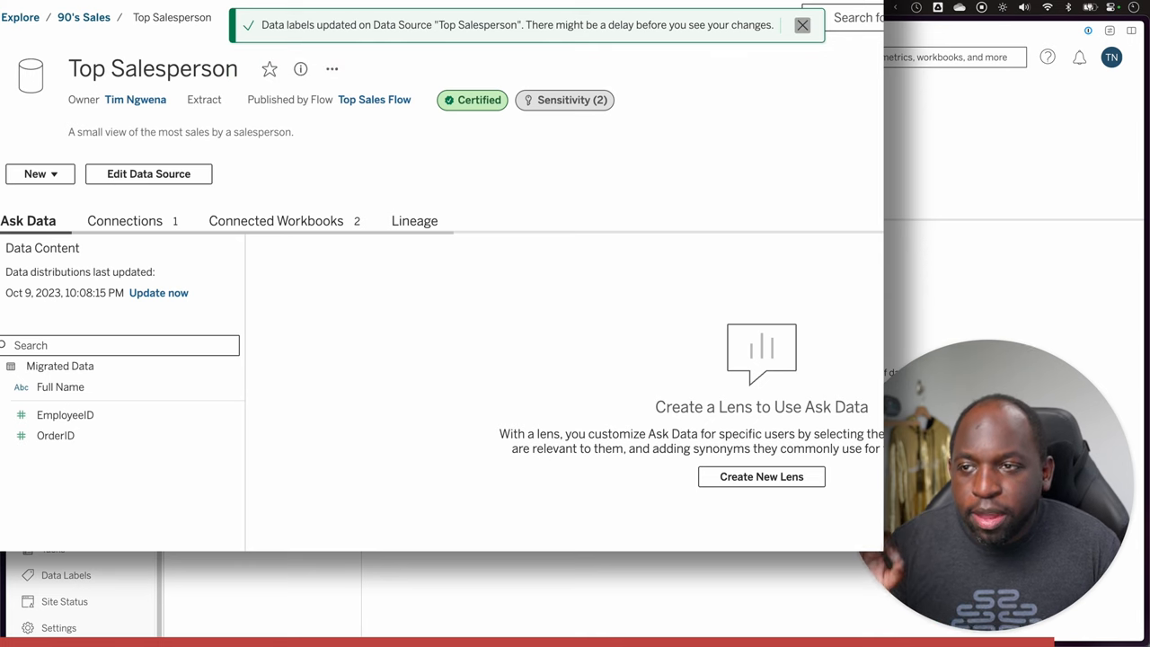
pyautogui.click(801, 24)
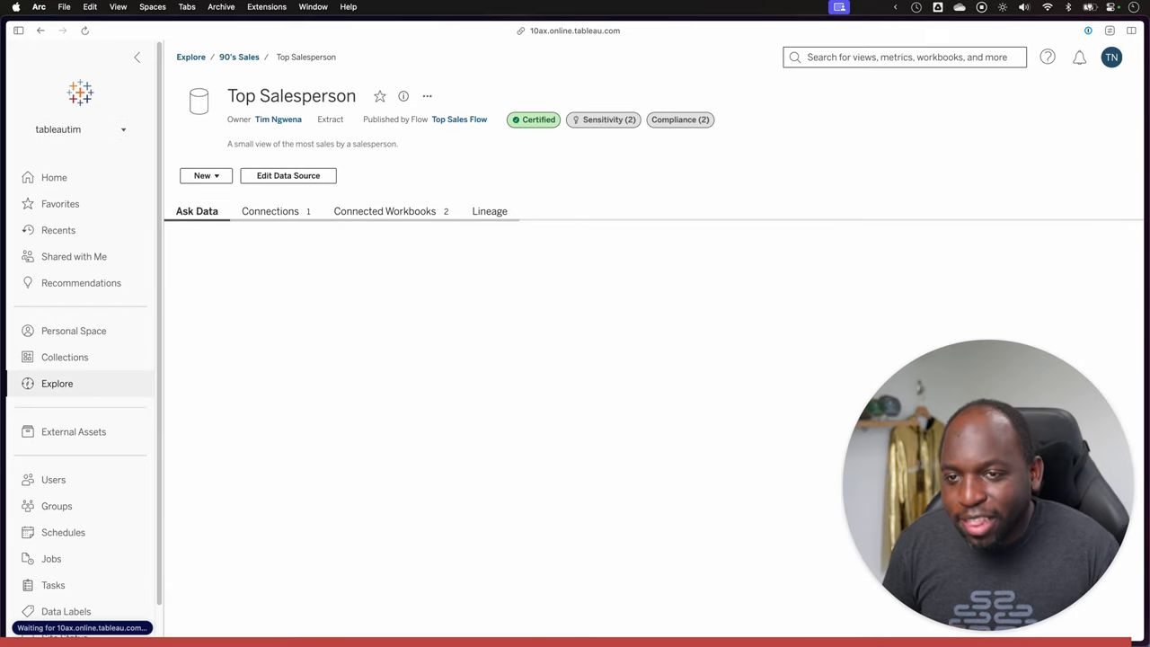
# Check the Compliance (2) badge lists PII and PHI, then go to Data Labels.
pyautogui.click(196, 210)
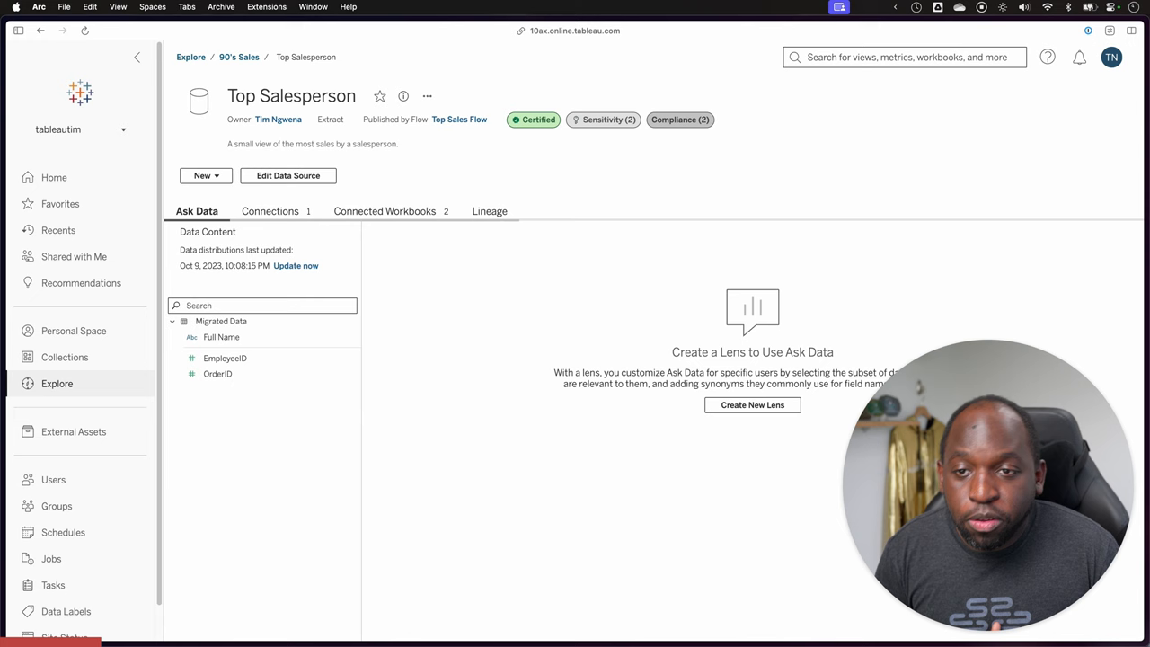
pyautogui.click(680, 120)
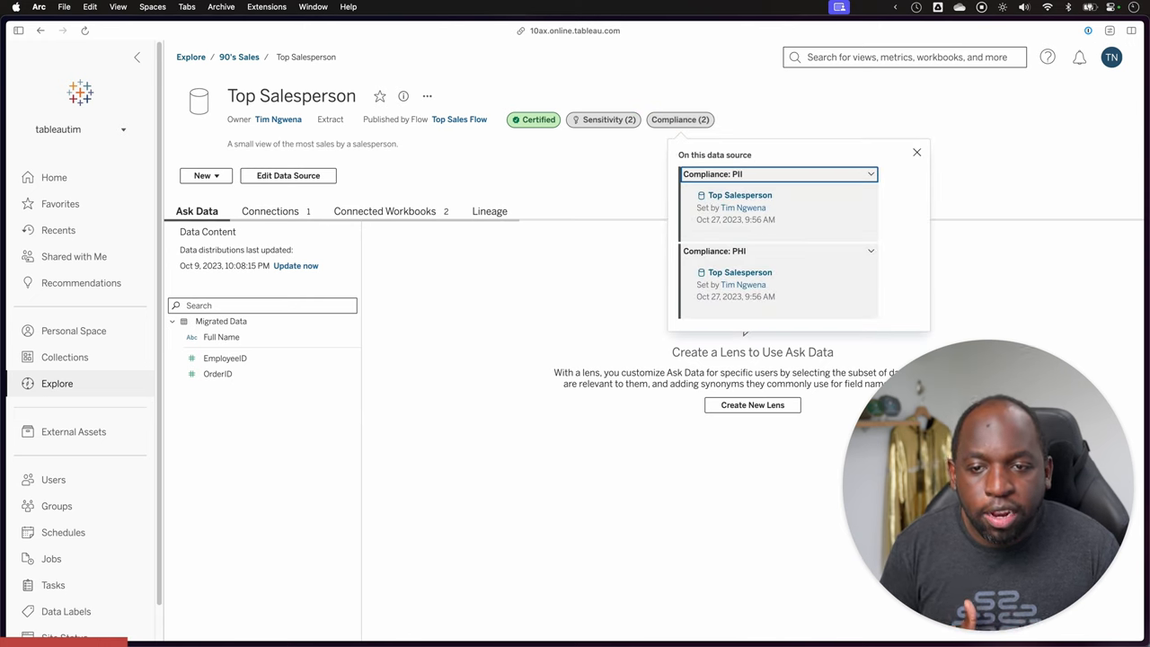
pyautogui.click(917, 152)
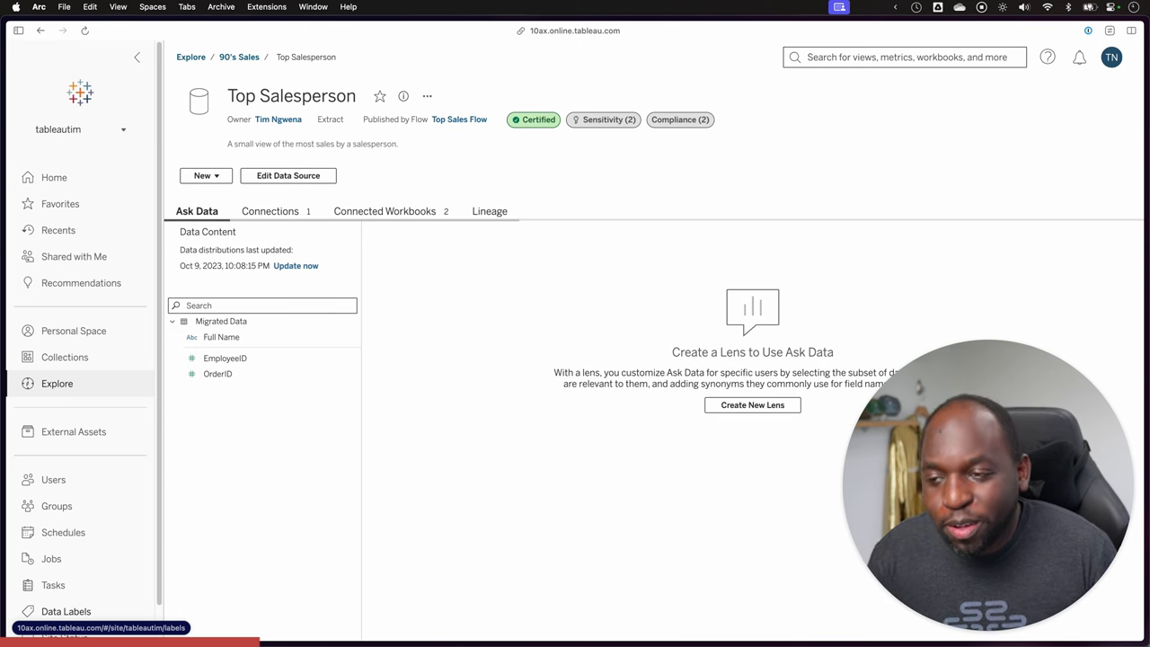
pyautogui.click(66, 611)
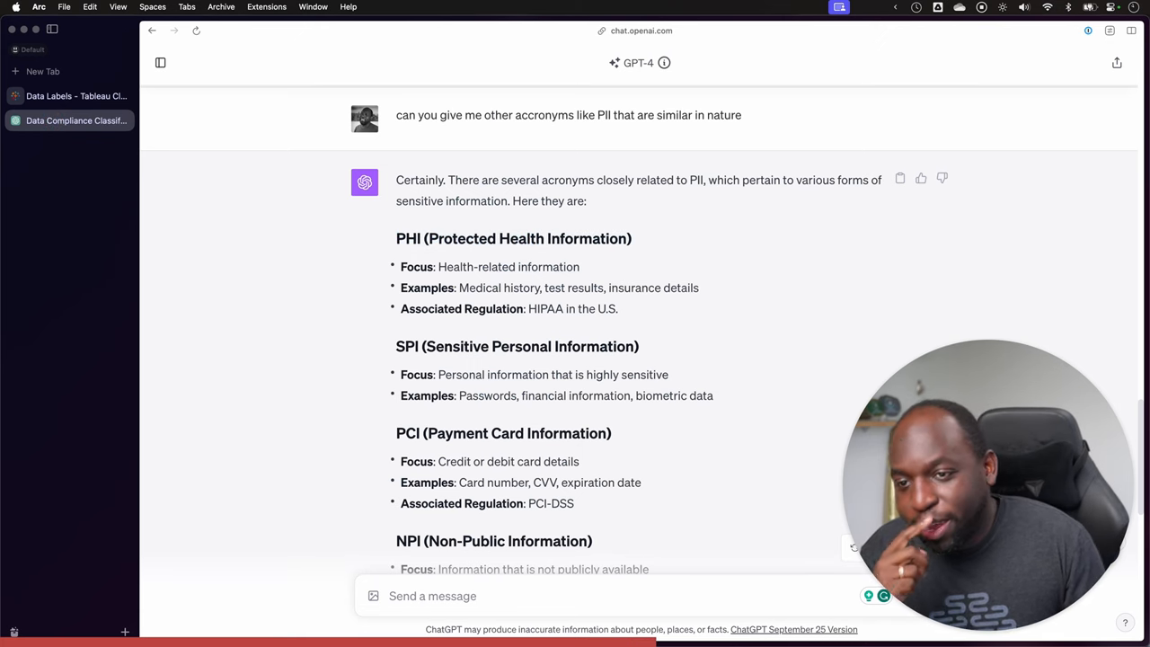
# Read the ChatGPT acronym list through CPNI, CUI and FERPA to its closing note.
pyautogui.scroll(-3)
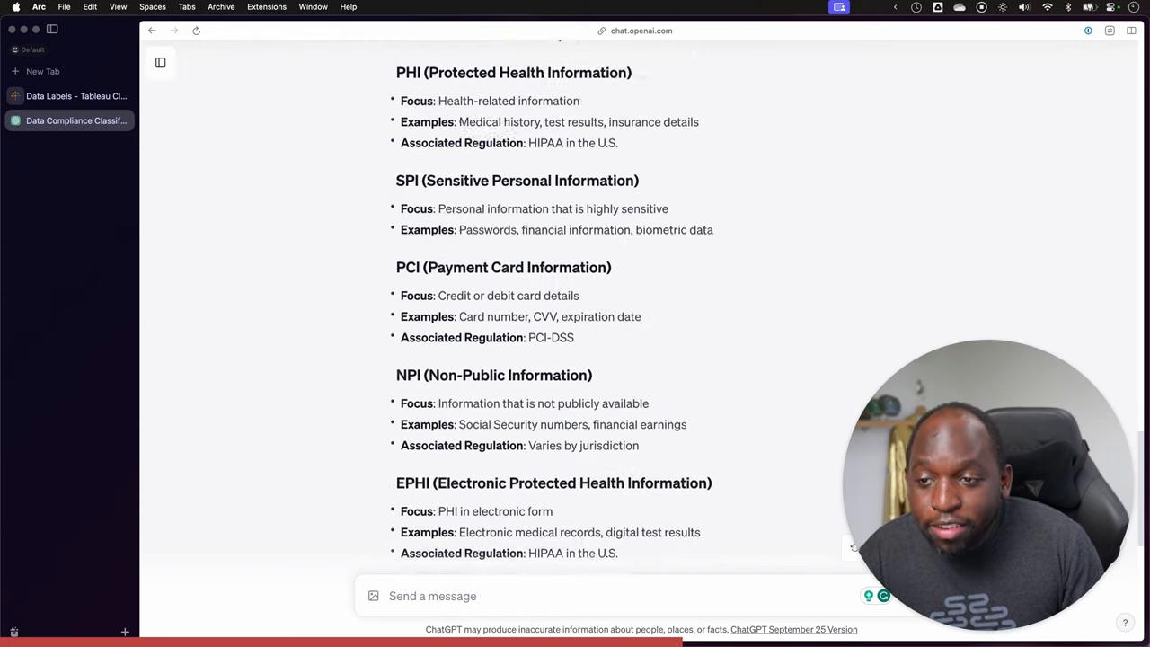
pyautogui.scroll(-3)
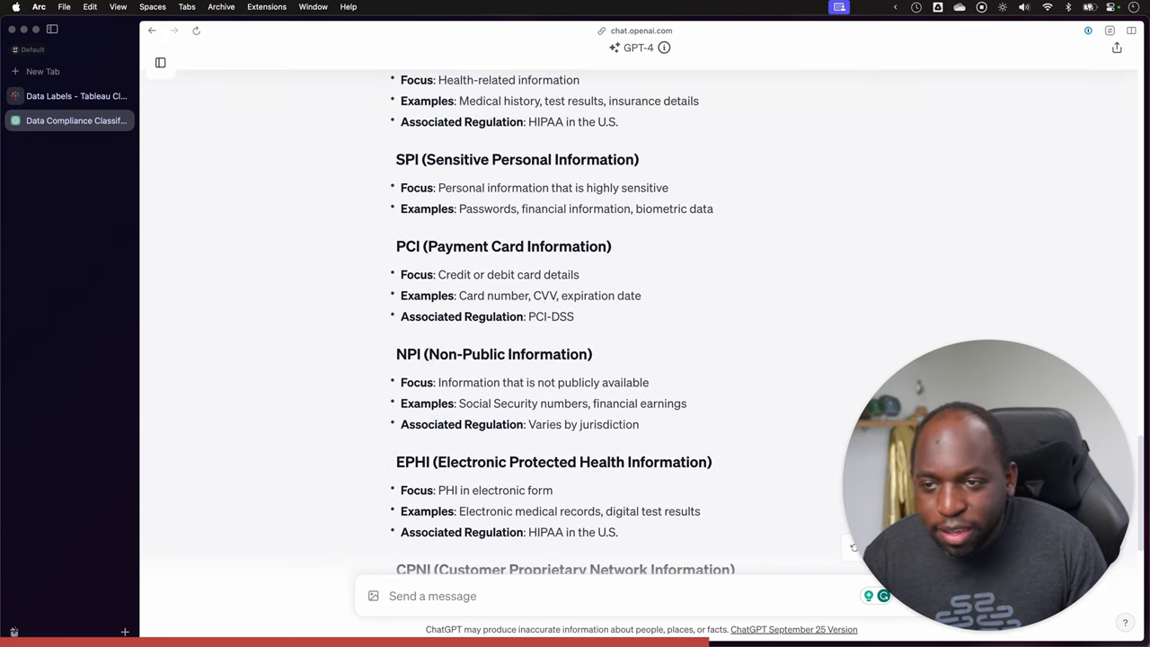
pyautogui.scroll(-3)
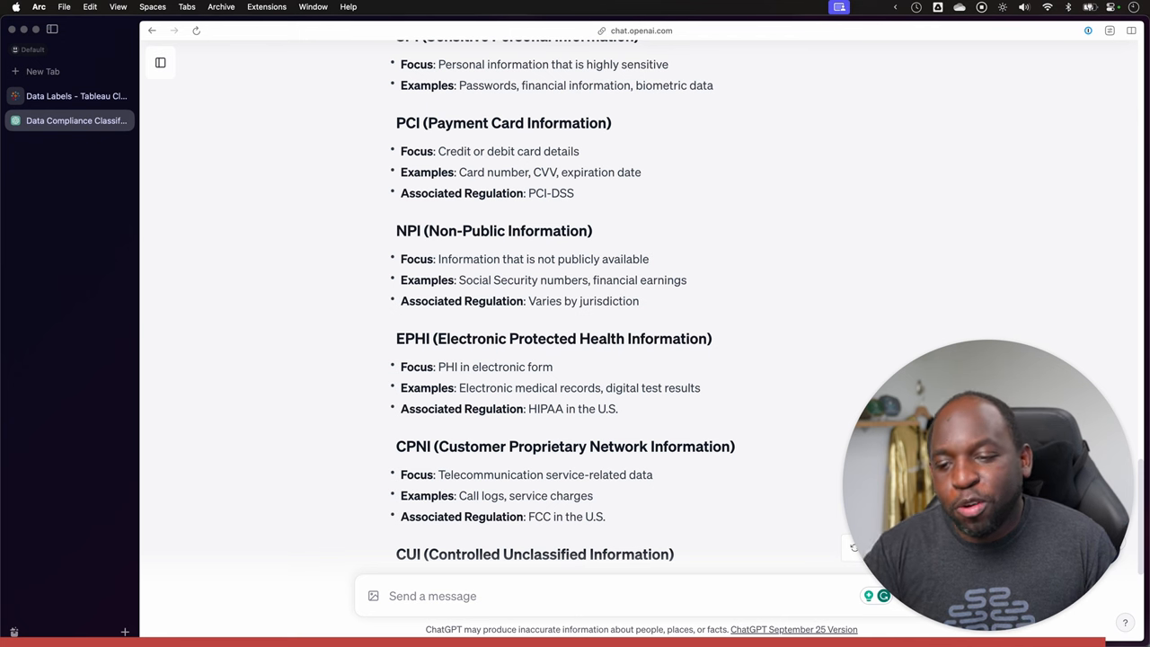
pyautogui.scroll(-3)
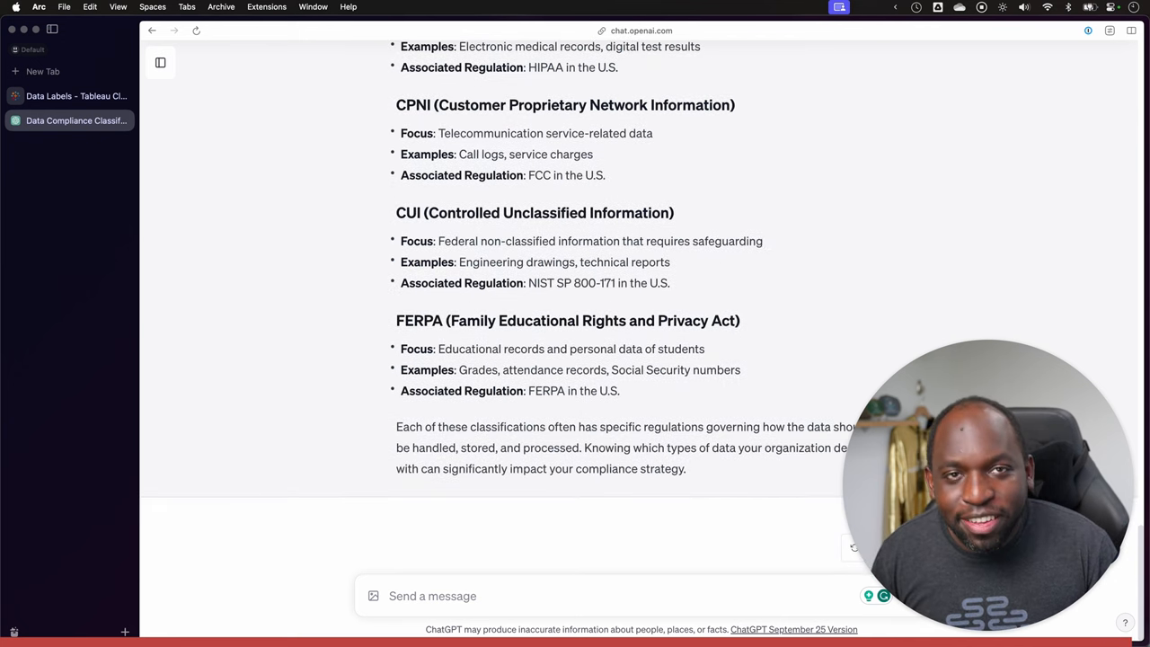